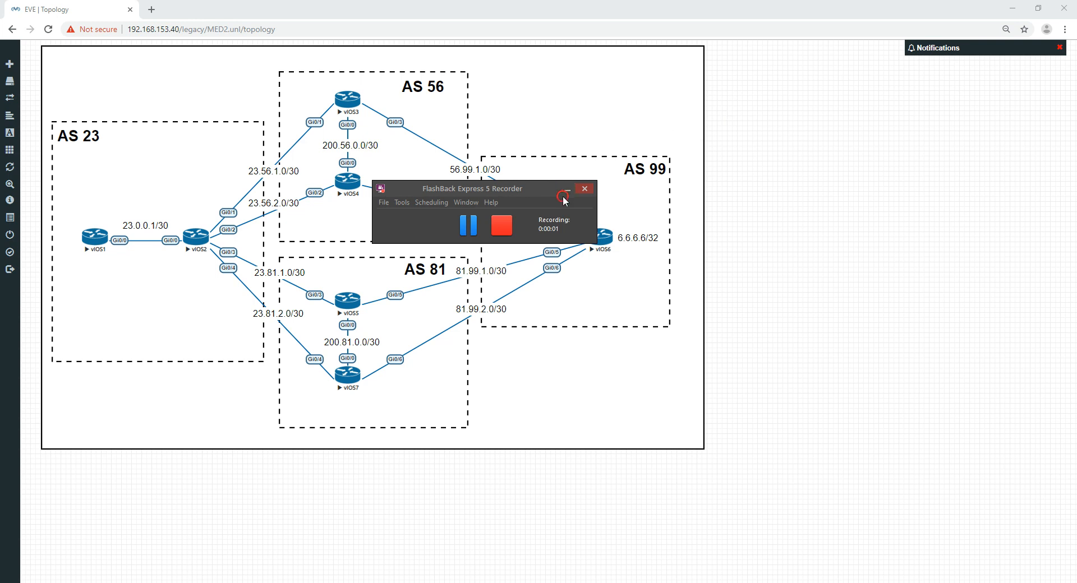
Show vIOS2's BGP table with sh ip bgp and highlight best next hop 23.56.1.2 for 6.6.6.6/32.
{"action": "left_click", "coordinate": [564, 188]}
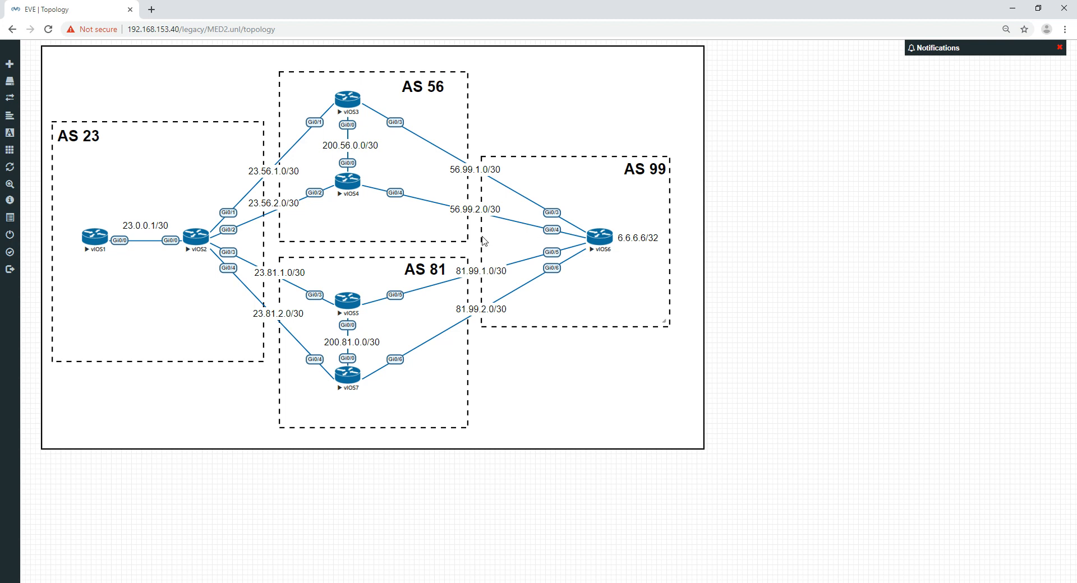
{"action": "mouse_move", "coordinate": [630, 317]}
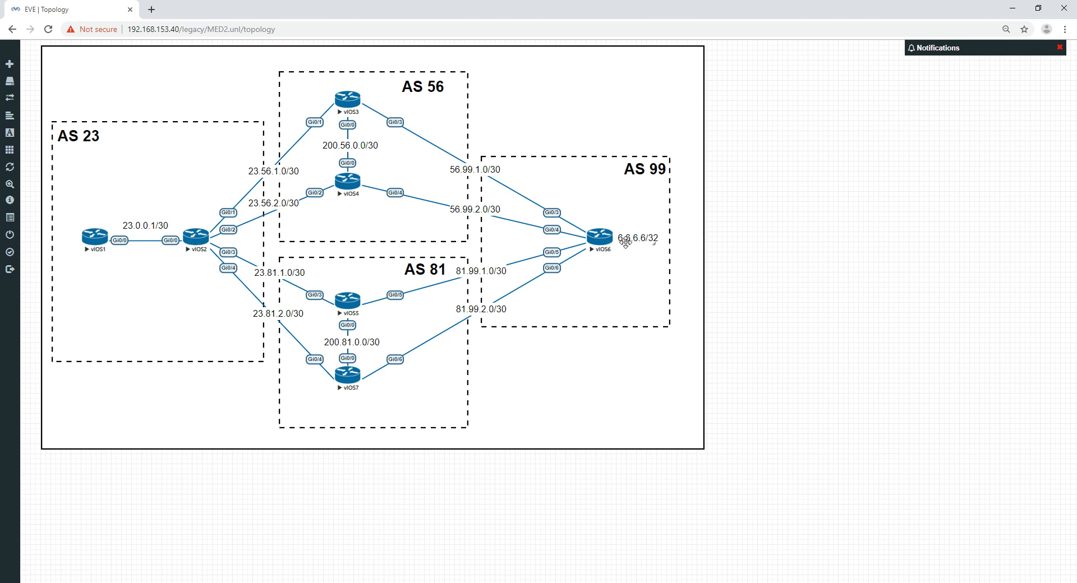
{"action": "mouse_move", "coordinate": [633, 285]}
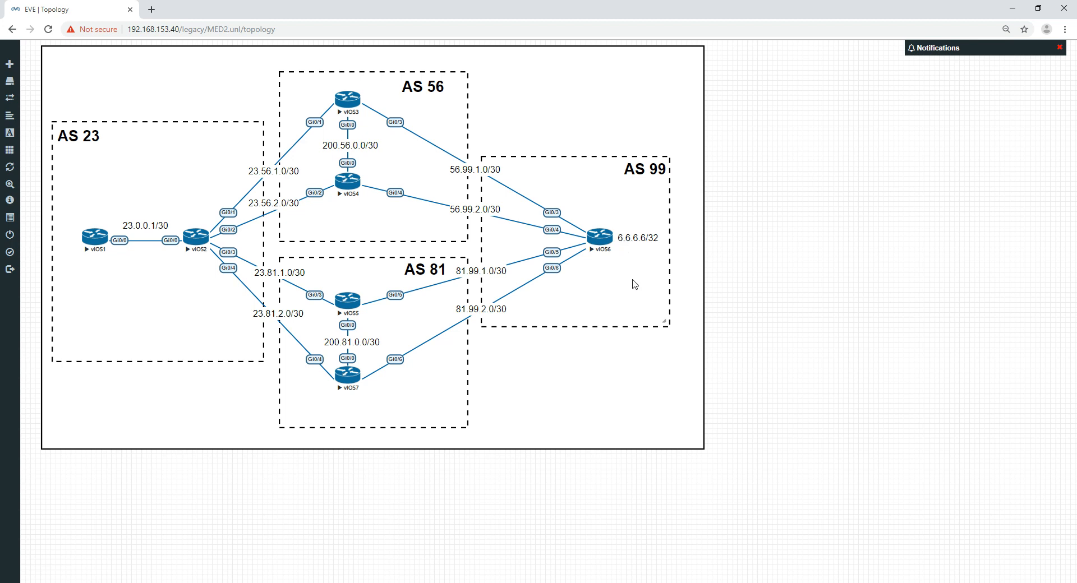
{"action": "mouse_move", "coordinate": [195, 236]}
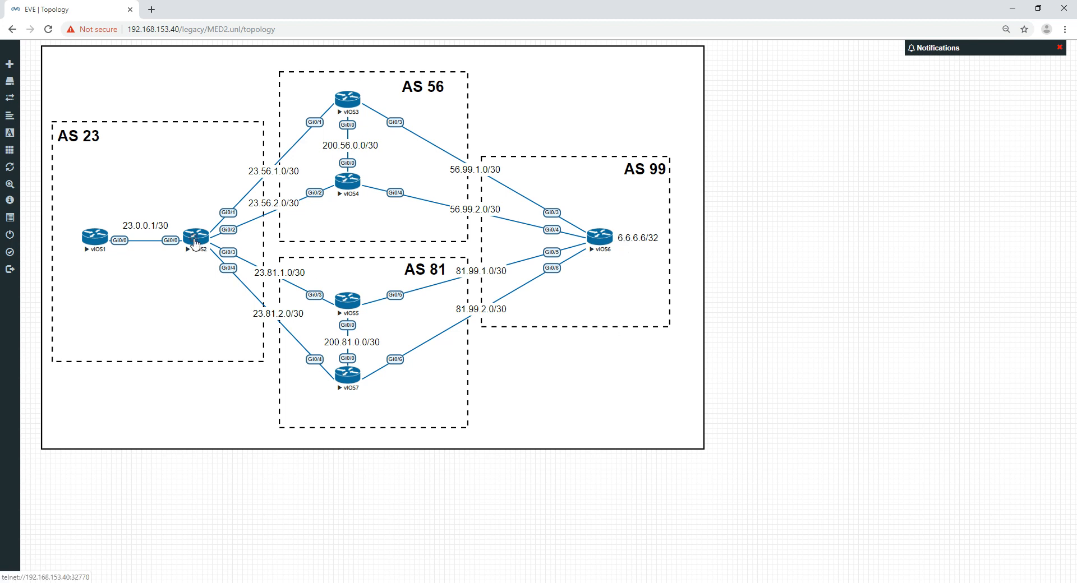
{"action": "double_click", "coordinate": [195, 237]}
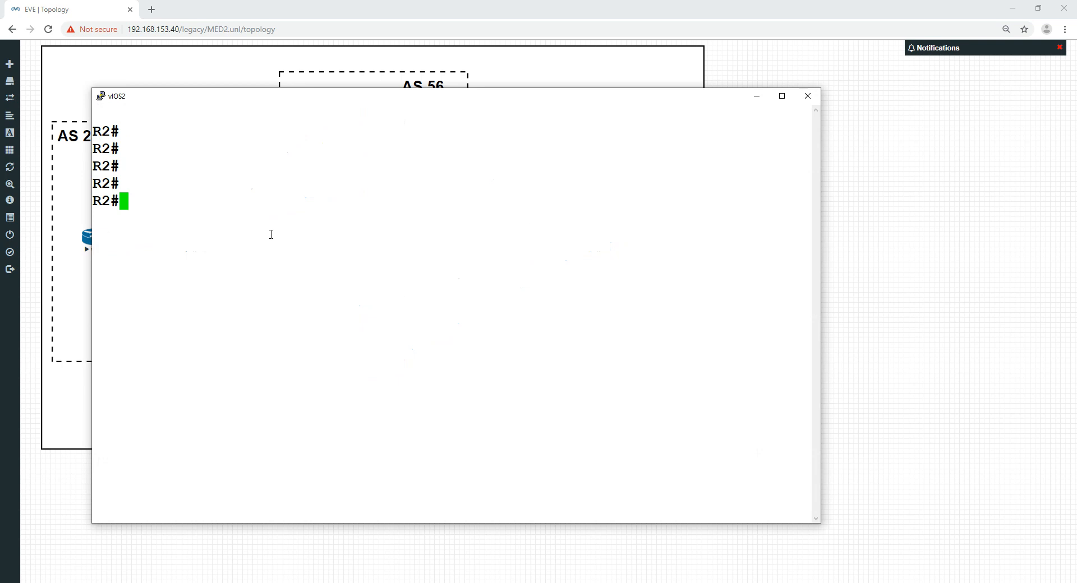
{"action": "type", "text": "sh ip bgp"}
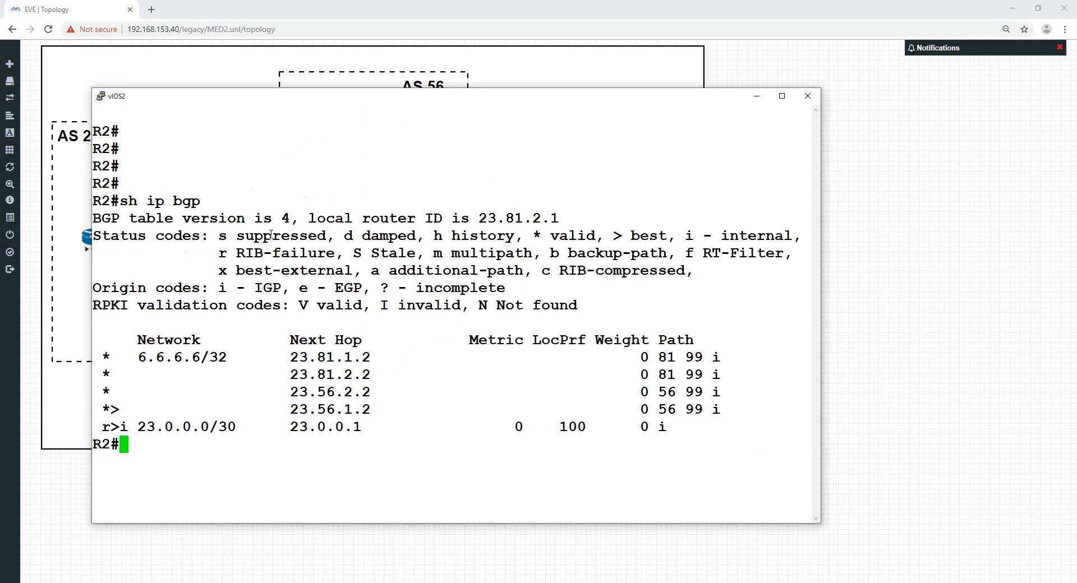
{"action": "mouse_move", "coordinate": [456, 105]}
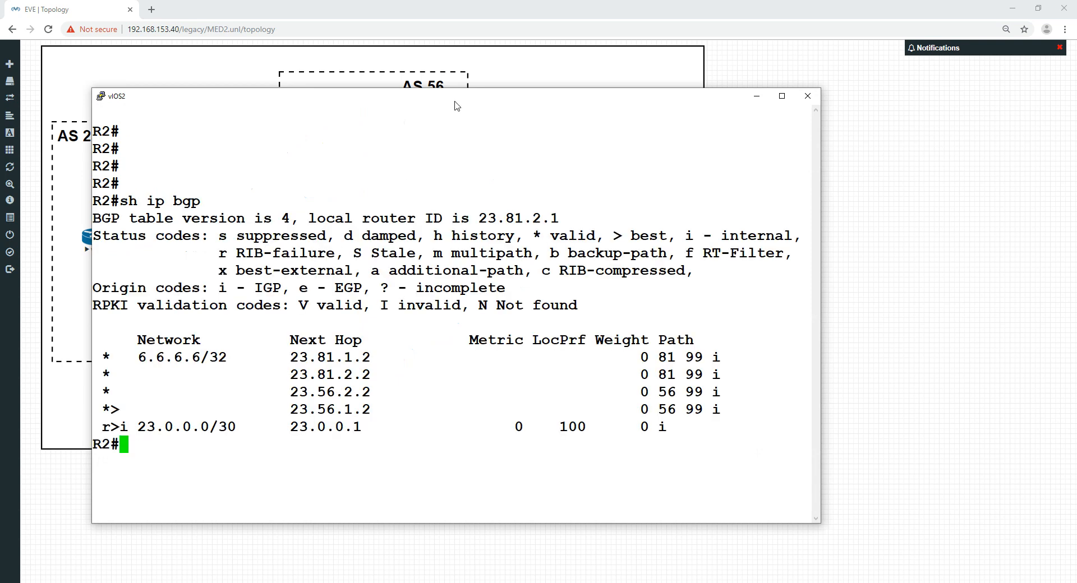
{"action": "left_click_drag", "start_coordinate": [453, 106], "coordinate": [892, 75]}
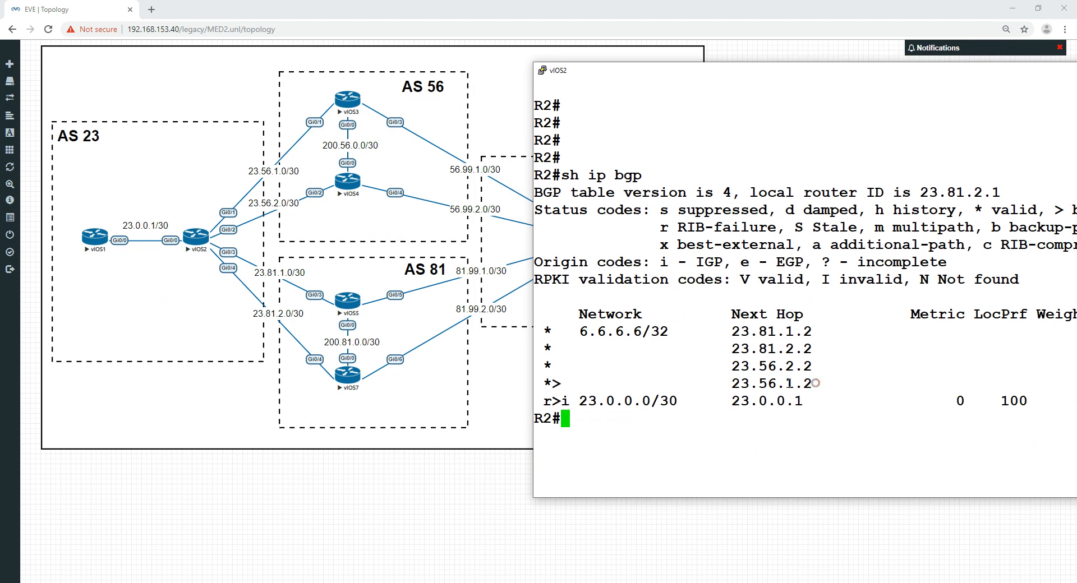
{"action": "double_click", "coordinate": [775, 382]}
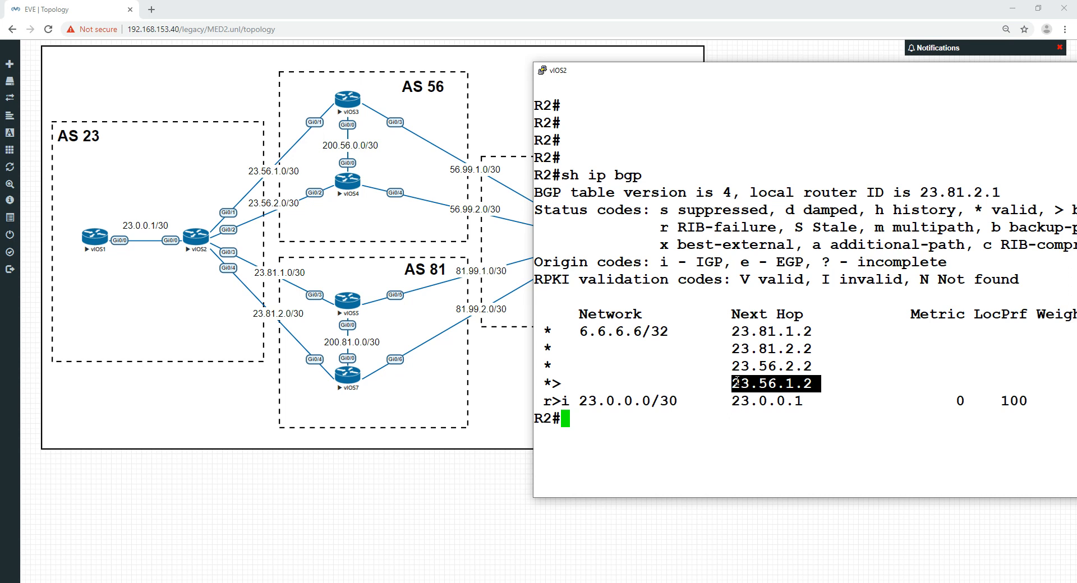
{"action": "mouse_move", "coordinate": [262, 184]}
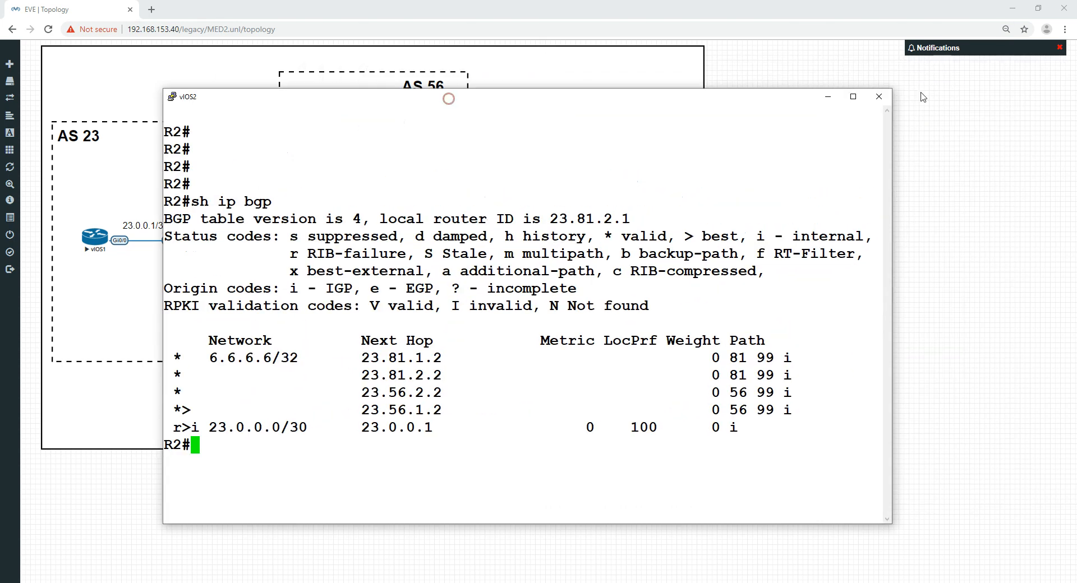
Close the vIOS2 console to return to the topology canvas.
{"action": "left_click", "coordinate": [877, 96]}
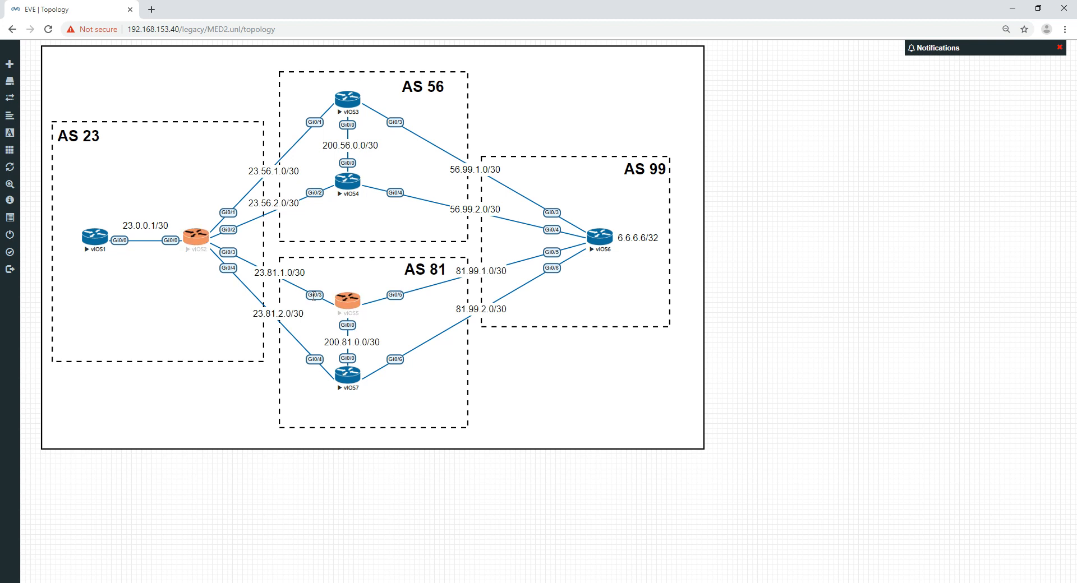
{"action": "mouse_move", "coordinate": [223, 258]}
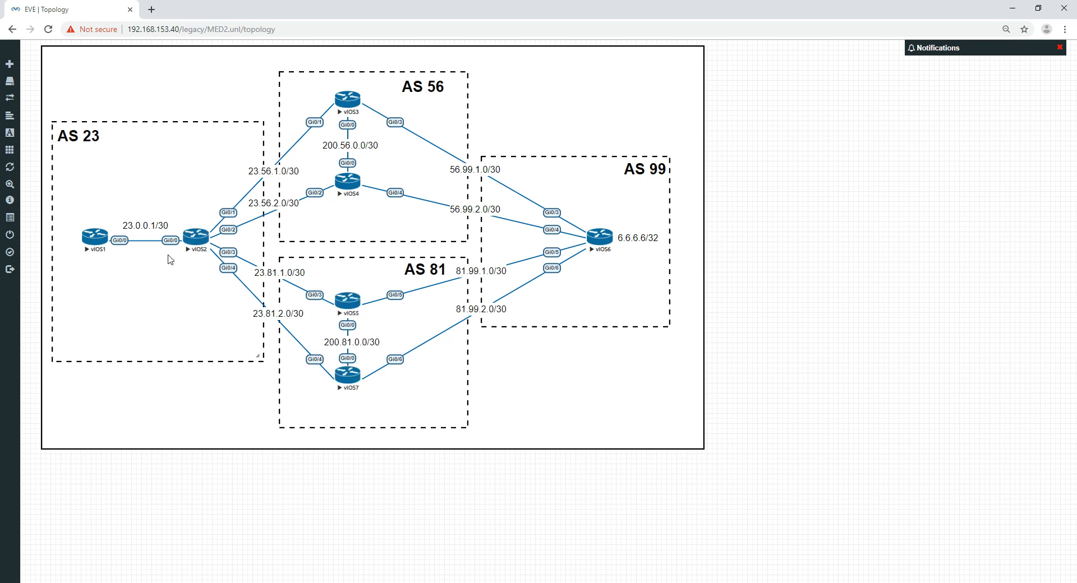
{"action": "mouse_move", "coordinate": [270, 153]}
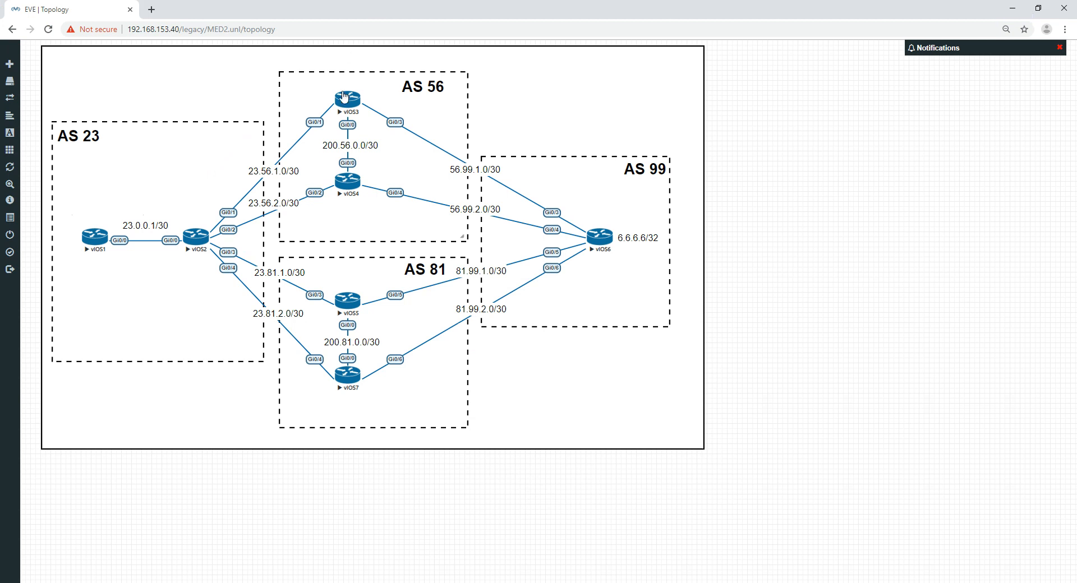
On vIOS3, define prefix-list LIST for 6.6.6.6/32 and route-map MAP setting metric 100 with permit 20.
{"action": "double_click", "coordinate": [347, 97]}
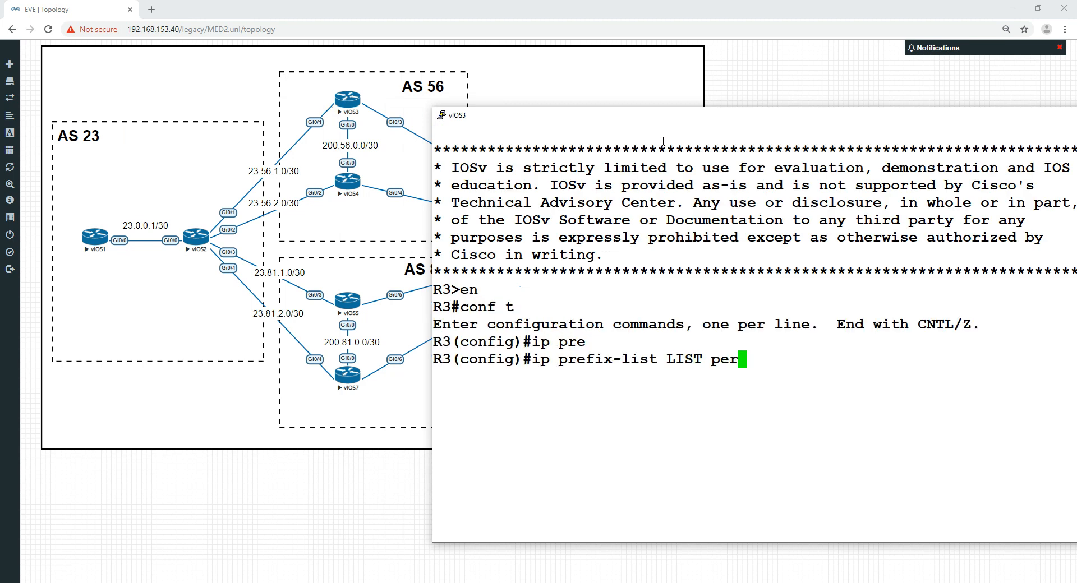
{"action": "type", "text": "mit"}
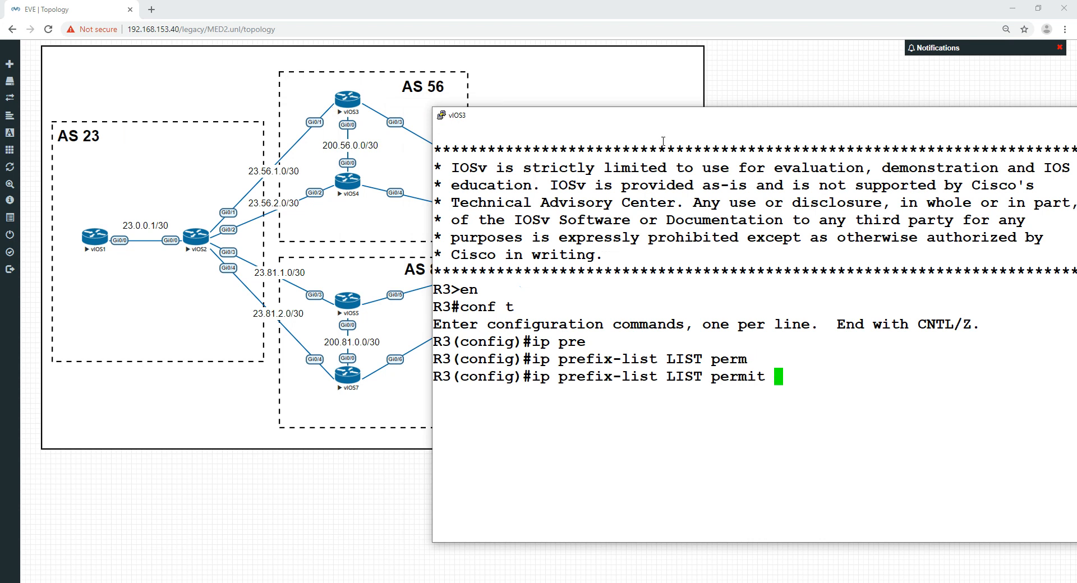
{"action": "type", "text": "6.6.6.6/"}
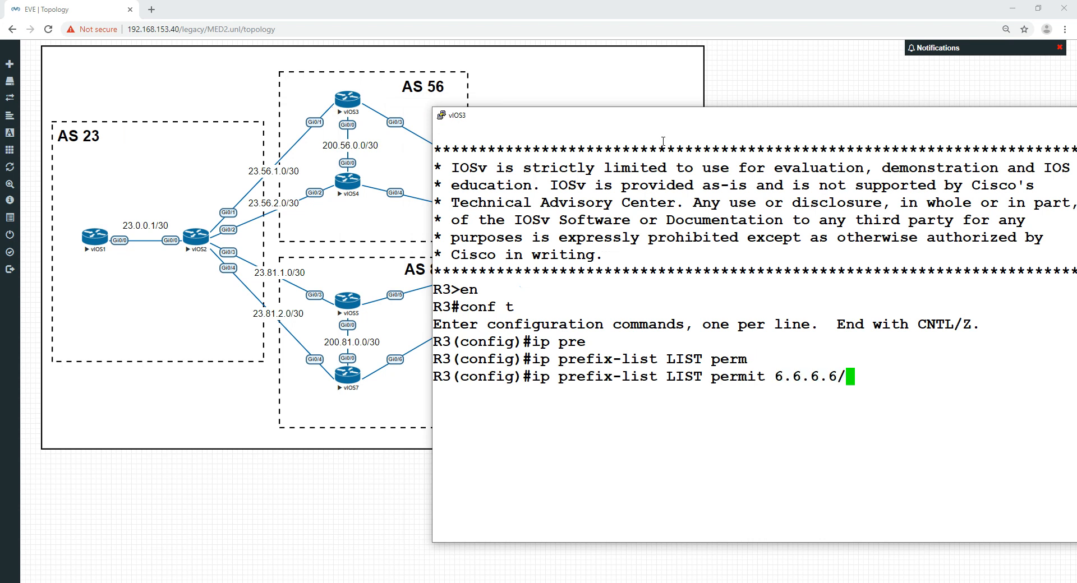
{"action": "type", "text": "32"}
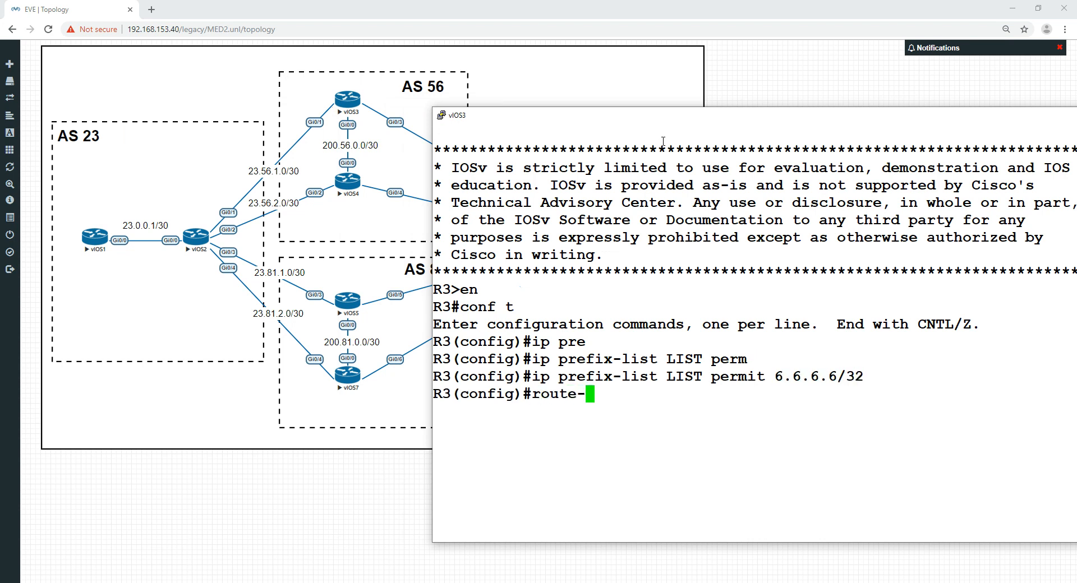
{"action": "type", "text": "route-map MAP per 10"}
{"action": "type", "text": "set metric"}
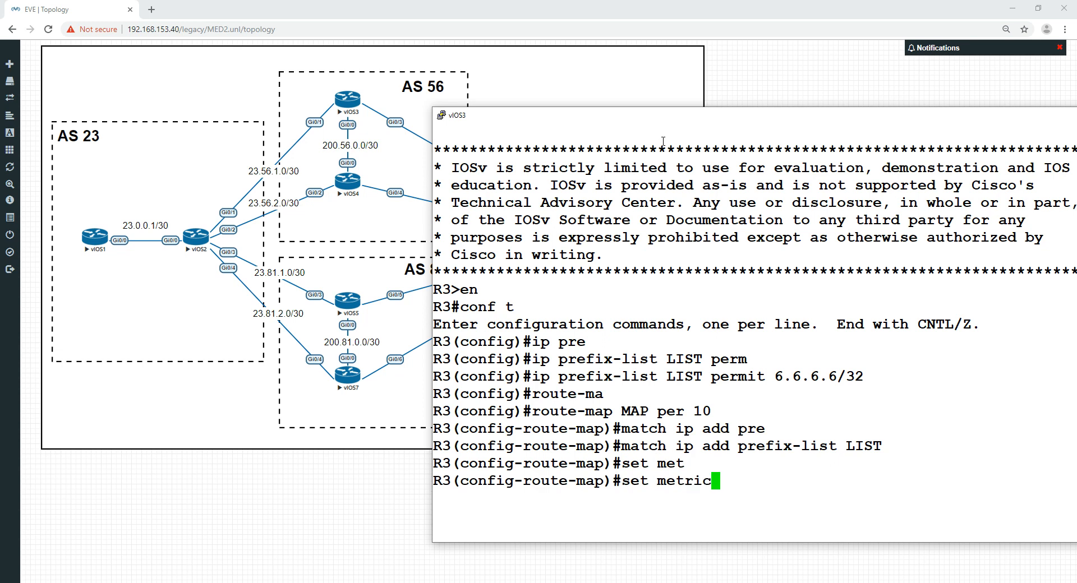
{"action": "type", "text": "100"}
{"action": "type", "text": "route-map"}
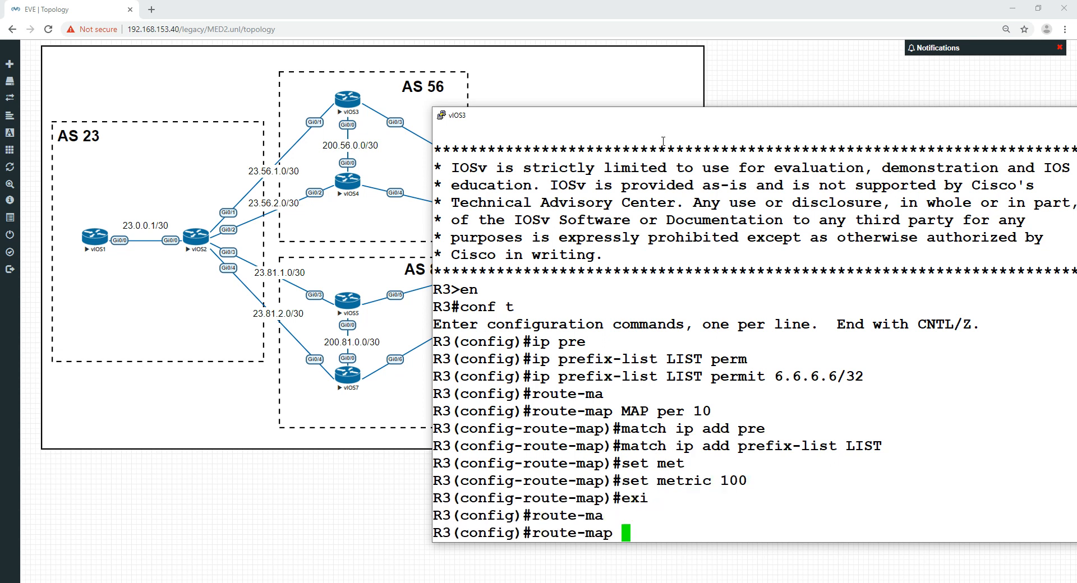
{"action": "type", "text": "MAP per"}
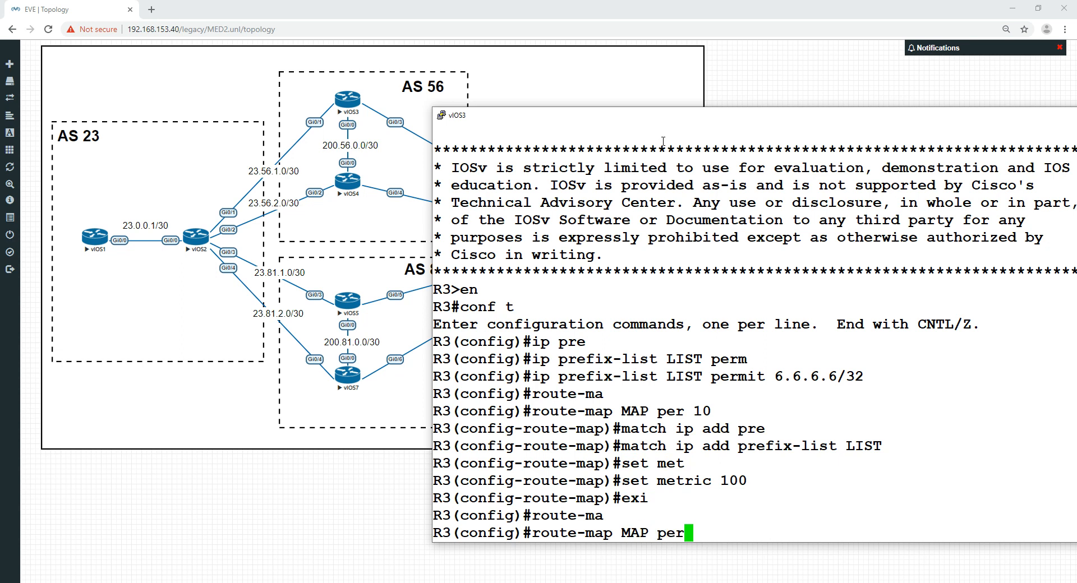
{"action": "key", "text": "enter"}
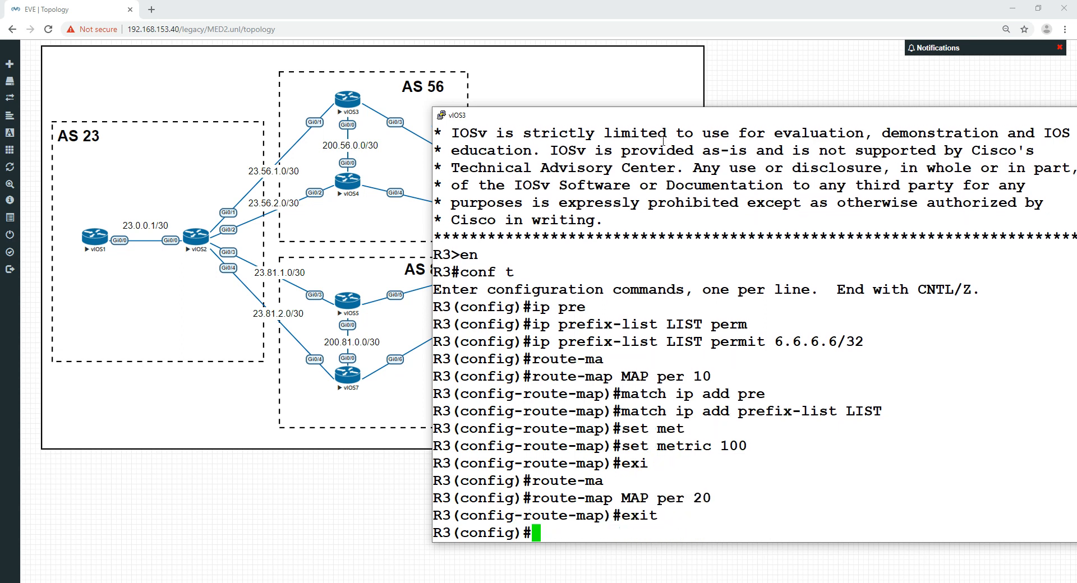
Under router bgp 56 apply route-map MAP out to neighbor 23.56.1.1 and run clear ip bgp * soft.
{"action": "type", "text": "router bf"}
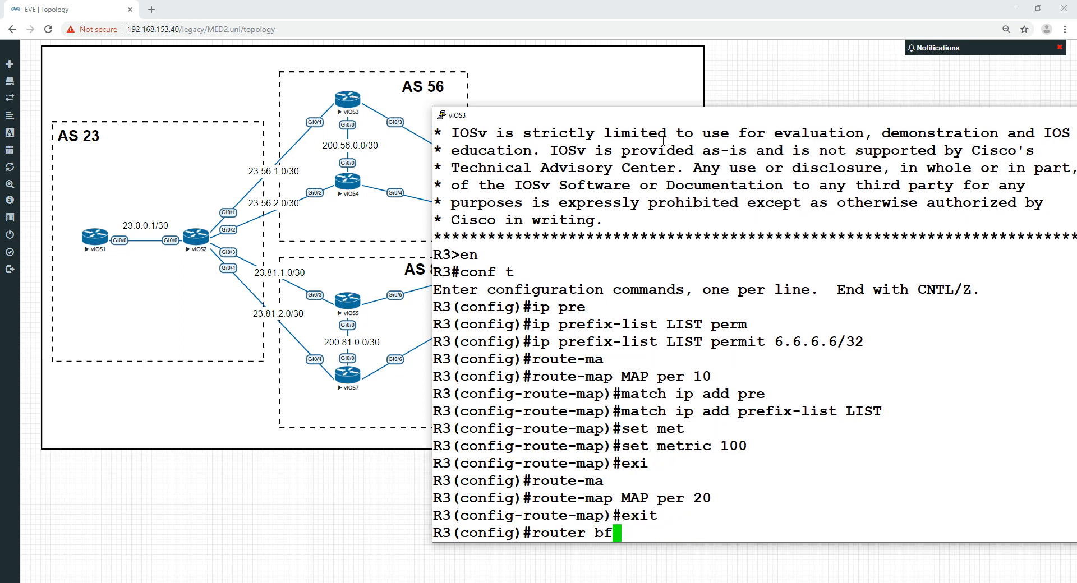
{"action": "type", "text": "gp 56"}
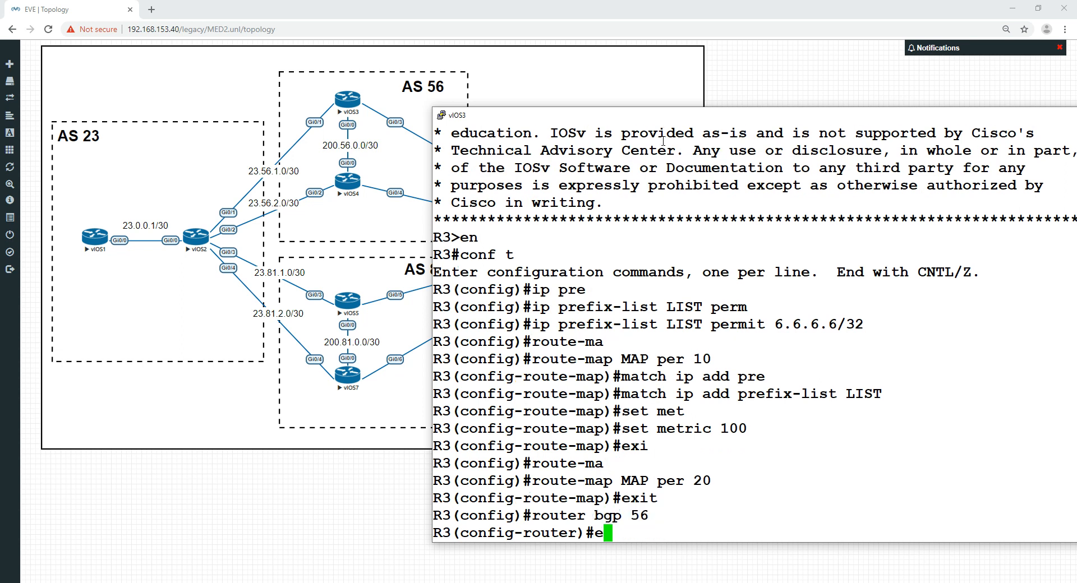
{"action": "type", "text": "nei"}
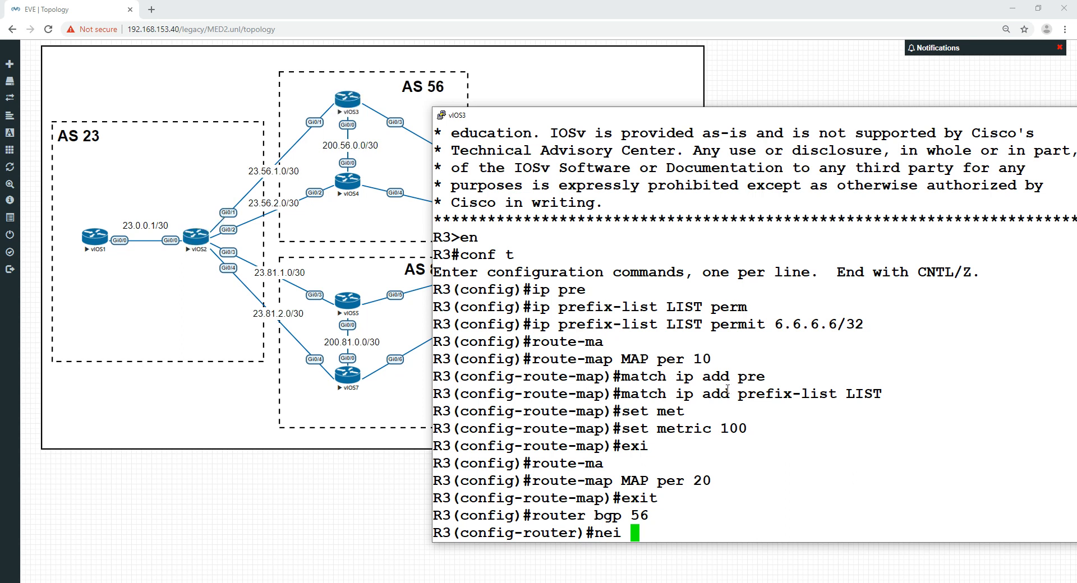
{"action": "type", "text": "23.56.1.1 rou"}
{"action": "type", "text": "clezr ip"}
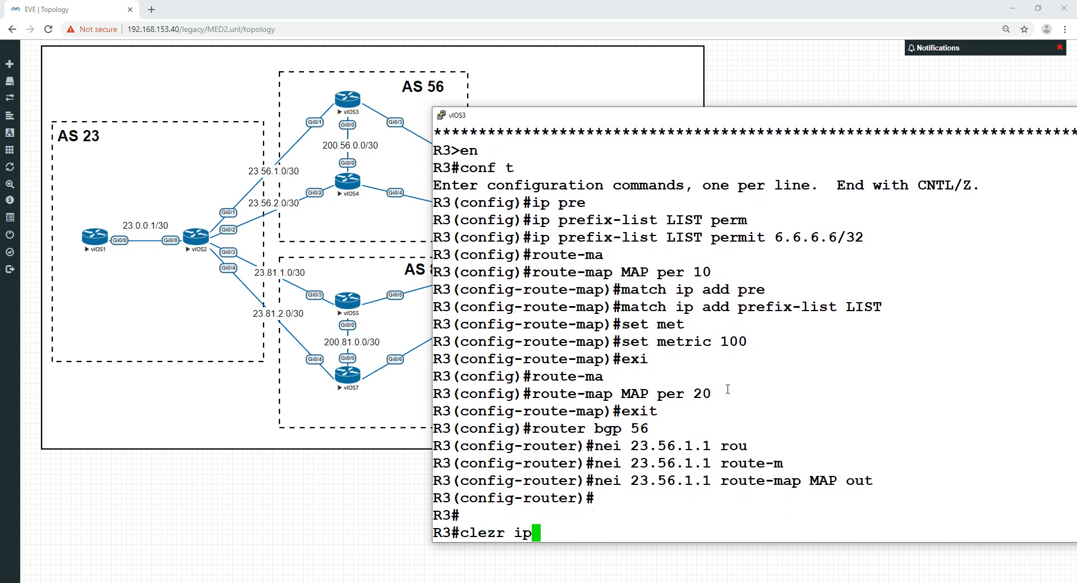
{"action": "key", "text": "enter"}
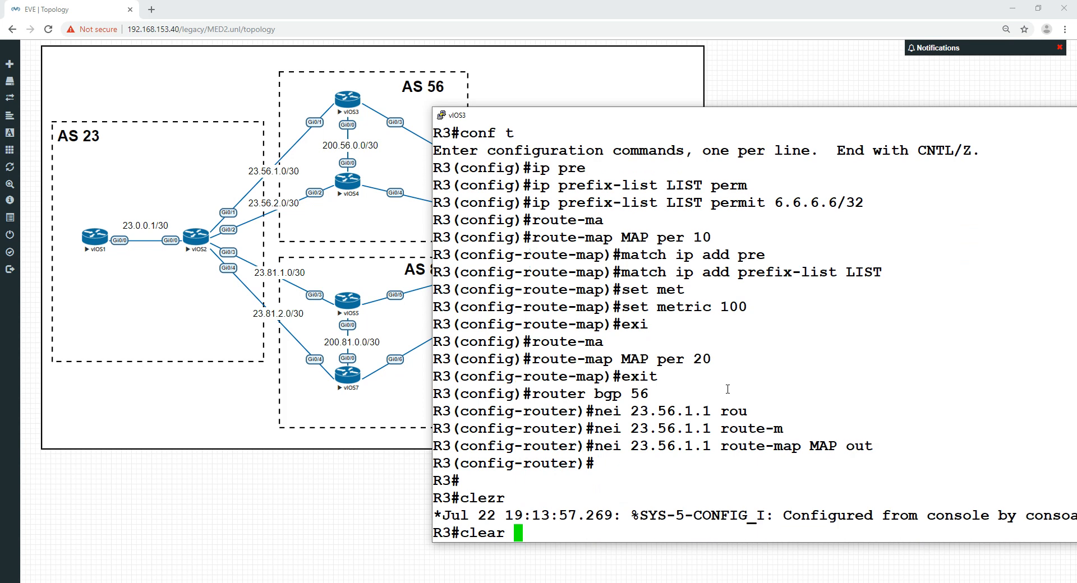
{"action": "type", "text": "ip bgp"}
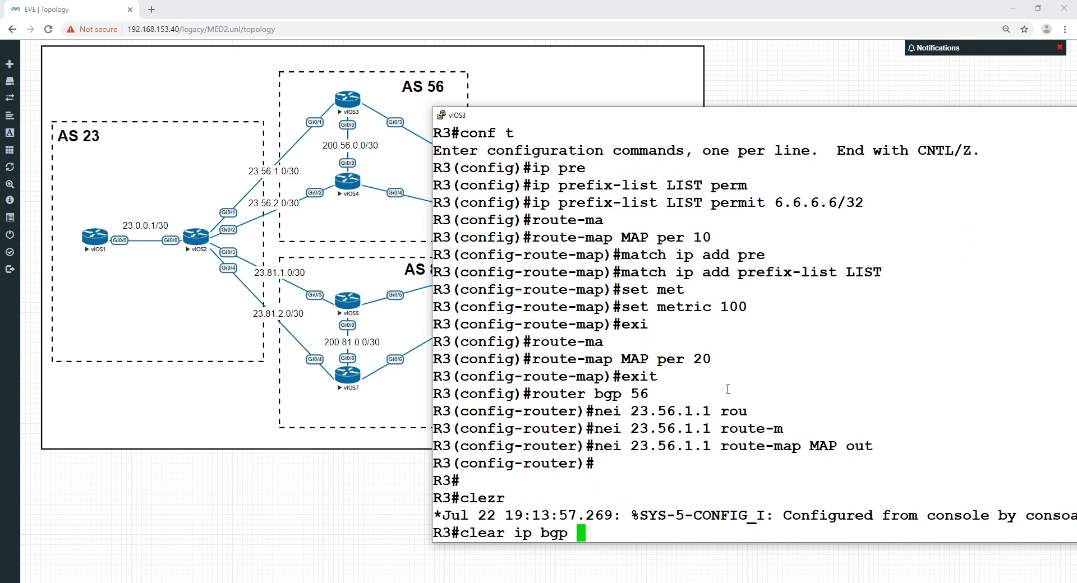
{"action": "type", "text": "* so"}
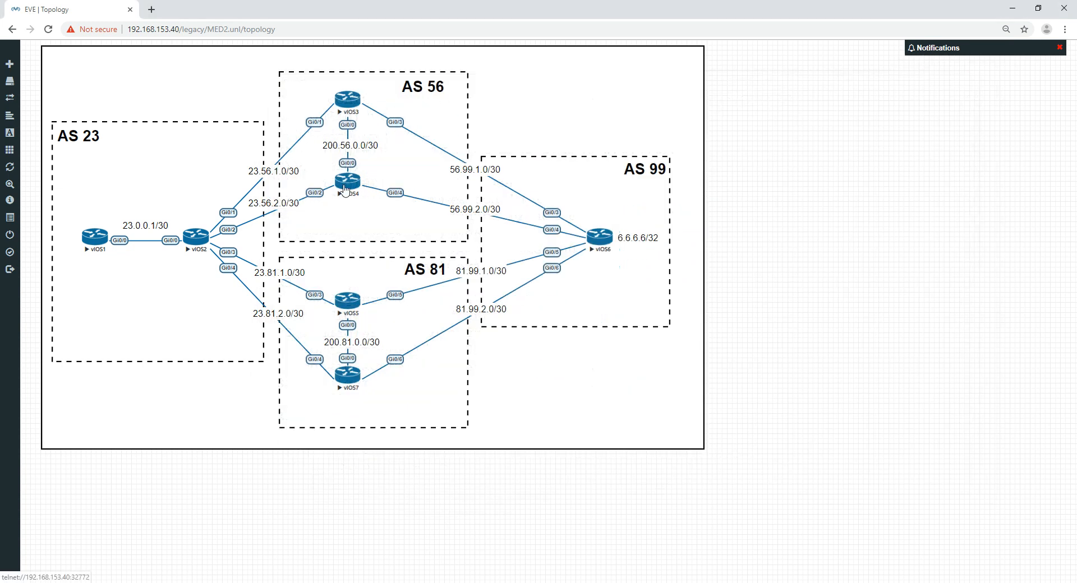
On vIOS4, define prefix-list LIST for 6.6.6.6/32 and route-map MAP setting metric 75.
{"action": "double_click", "coordinate": [346, 179]}
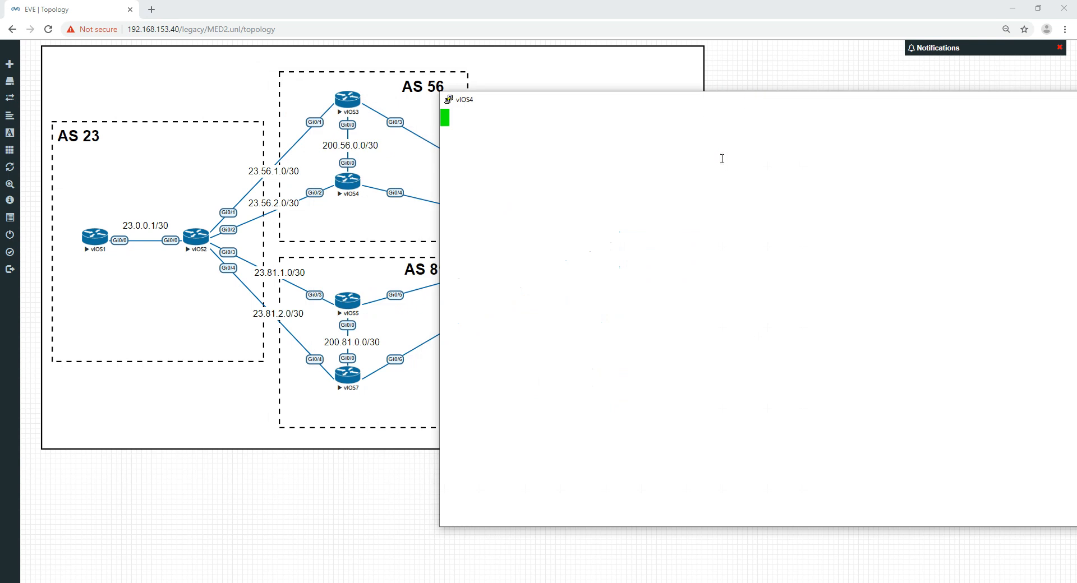
{"action": "type", "text": "conf t"}
{"action": "type", "text": "ip prefix-list"}
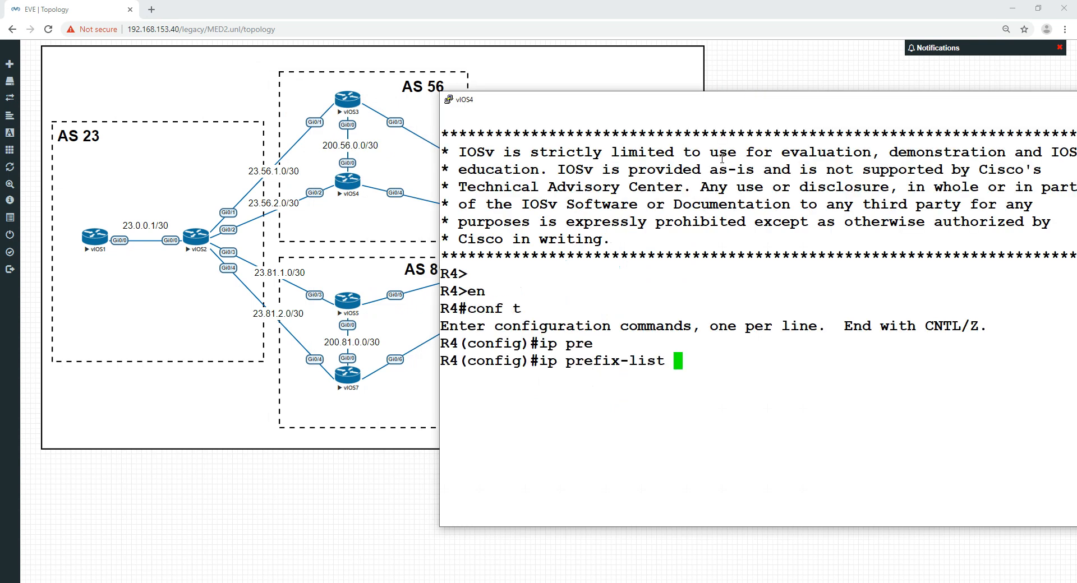
{"action": "type", "text": "LIST per"}
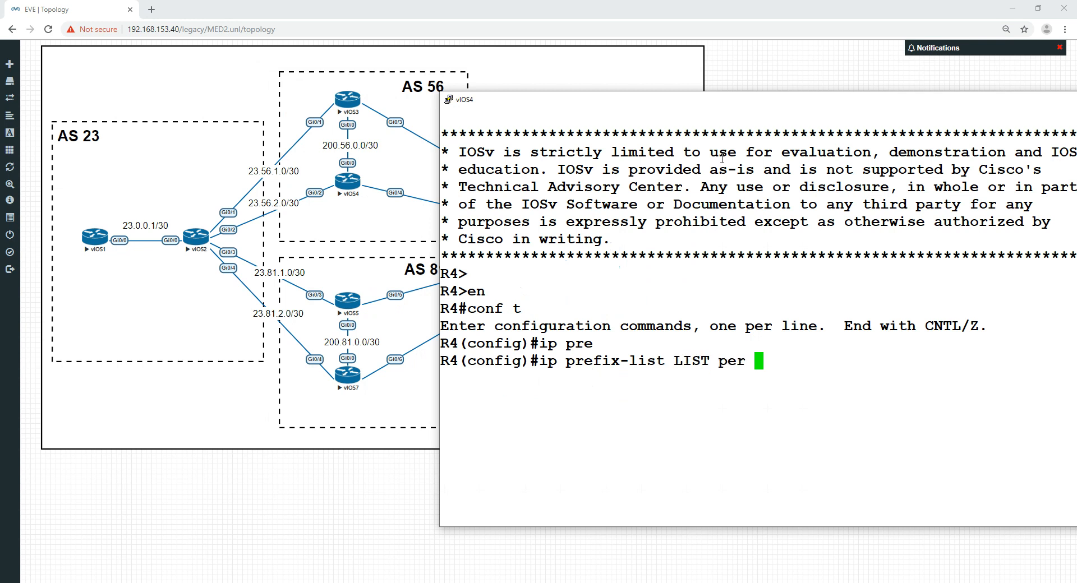
{"action": "type", "text": "6.6.6.632"}
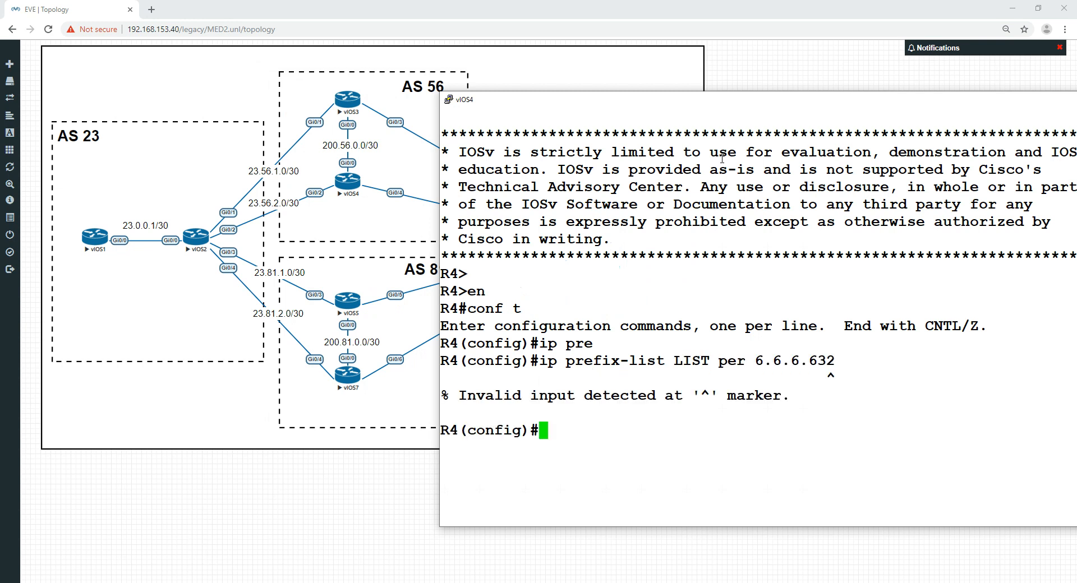
{"action": "type", "text": "ip prefix-list LIST per 6.6.6.6/32"}
{"action": "type", "text": "match"}
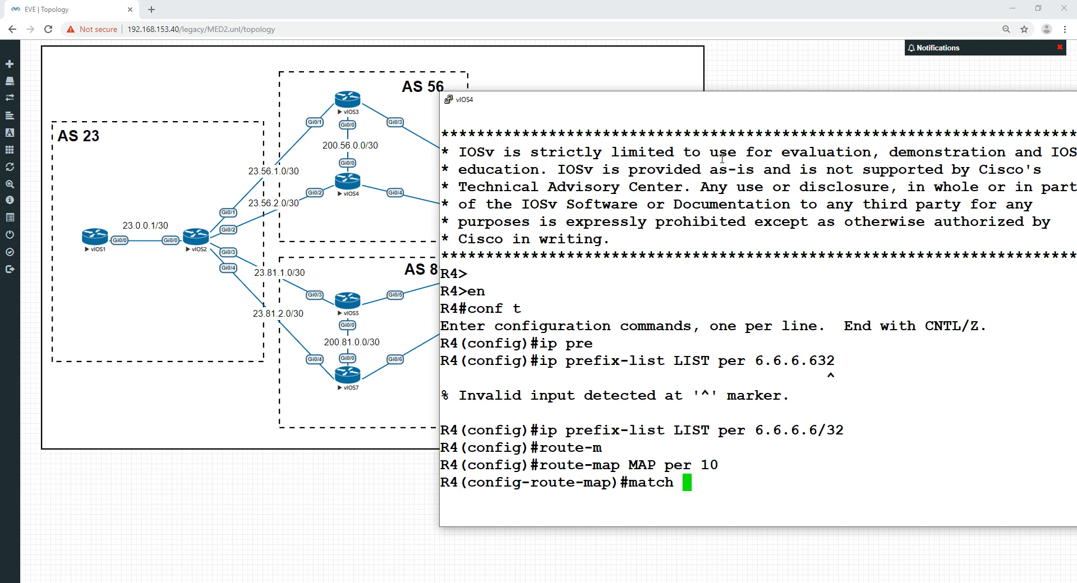
{"action": "type", "text": "ip add prefix-list L"}
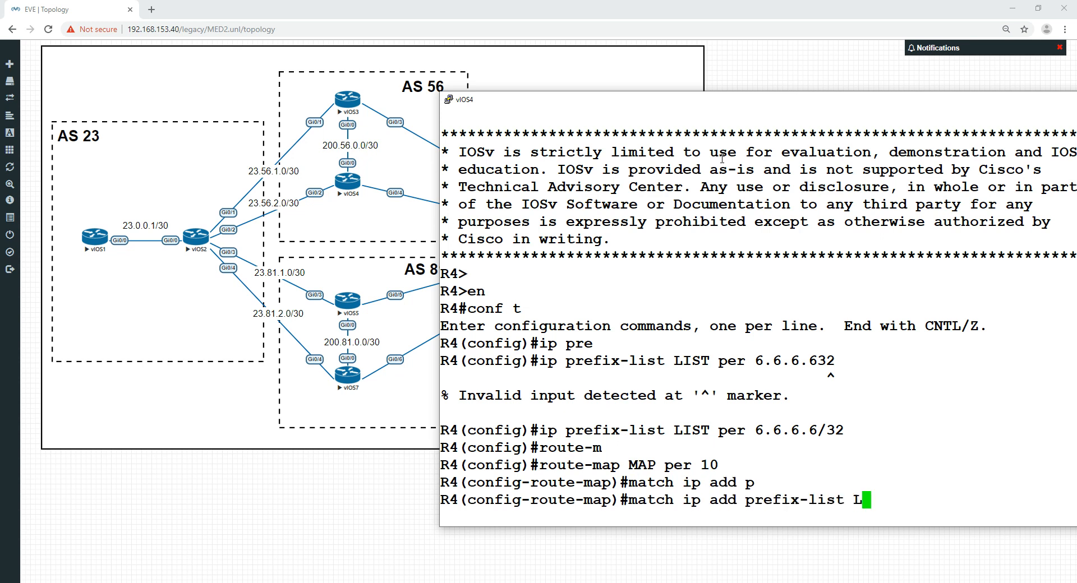
{"action": "type", "text": "IST"}
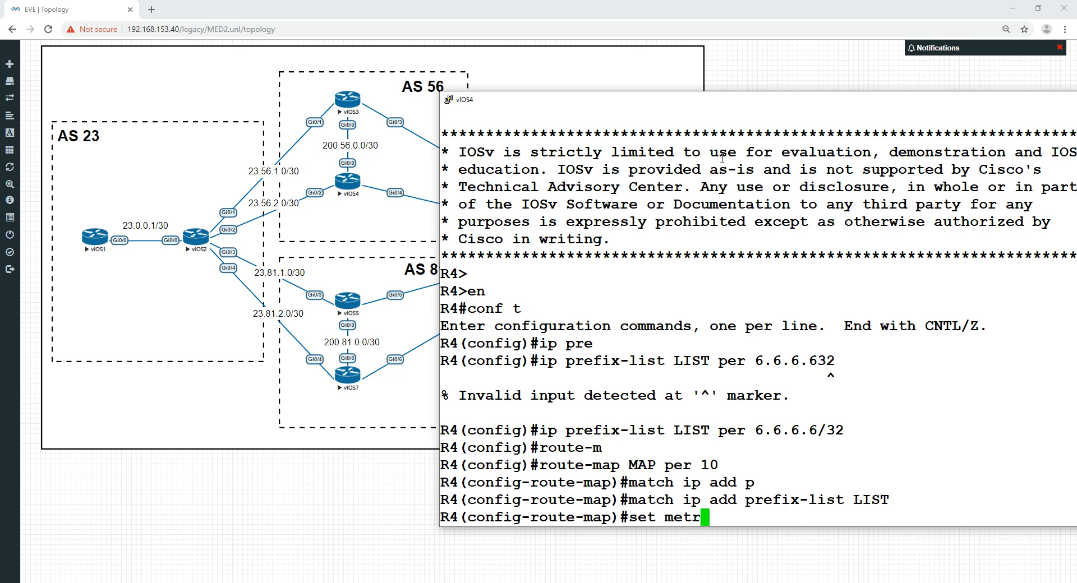
{"action": "type", "text": "ic 75"}
{"action": "type", "text": "router"}
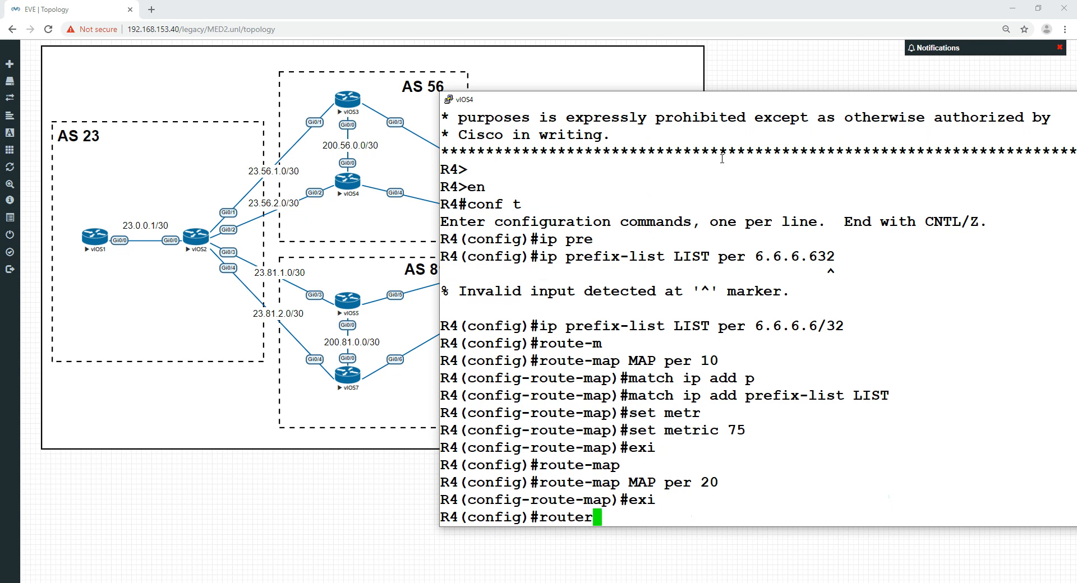
Under router bgp 56 apply route-map MAP out to neighbor 23.56.2.1.
{"action": "type", "text": "bgp 56"}
{"action": "type", "text": "nei 23."}
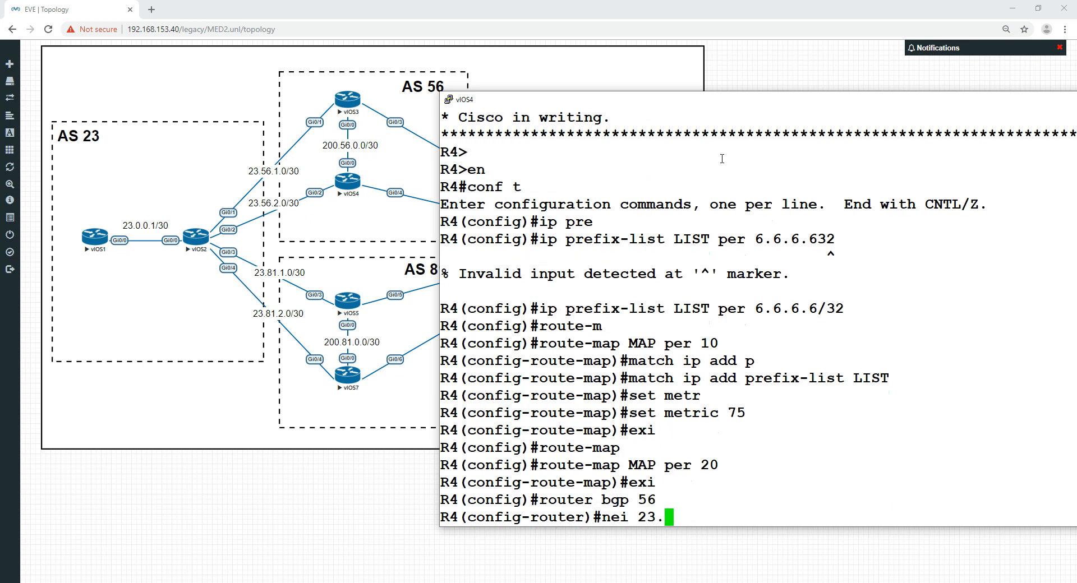
{"action": "type", "text": "56.2.1 tr"}
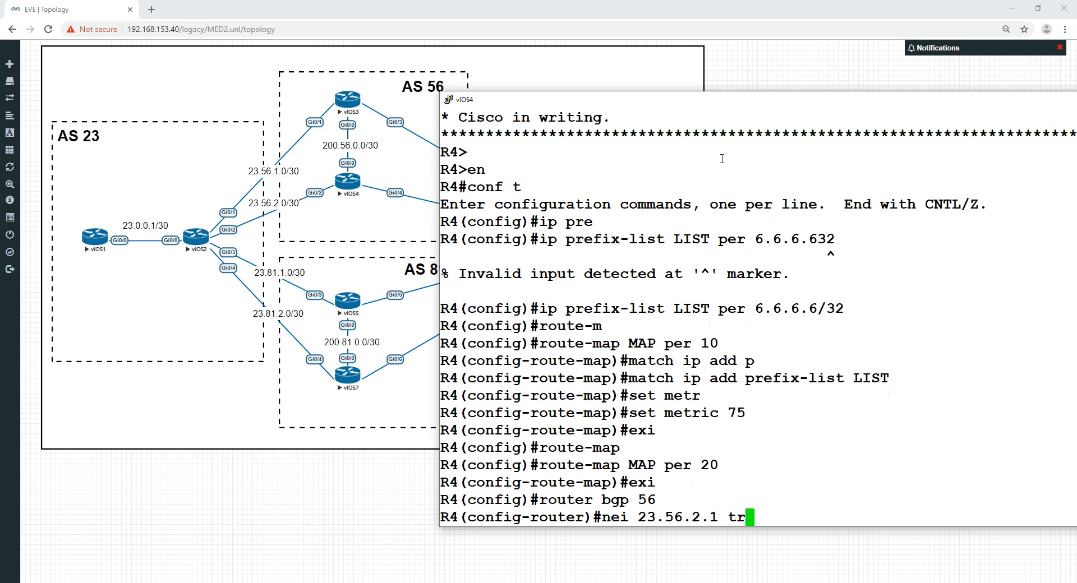
{"action": "type", "text": "route-map M"}
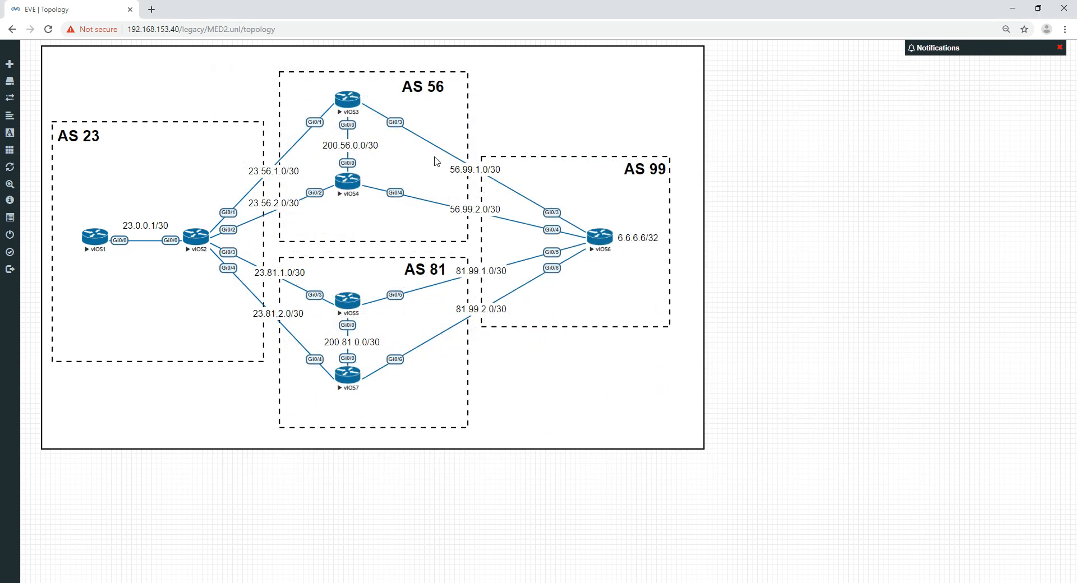
On vIOS2 run clear ip bgp * soft and sh ip bgp, confirming 6.6.6.6/32 best via 23.56.2.2 with metric 75.
{"action": "double_click", "coordinate": [196, 236]}
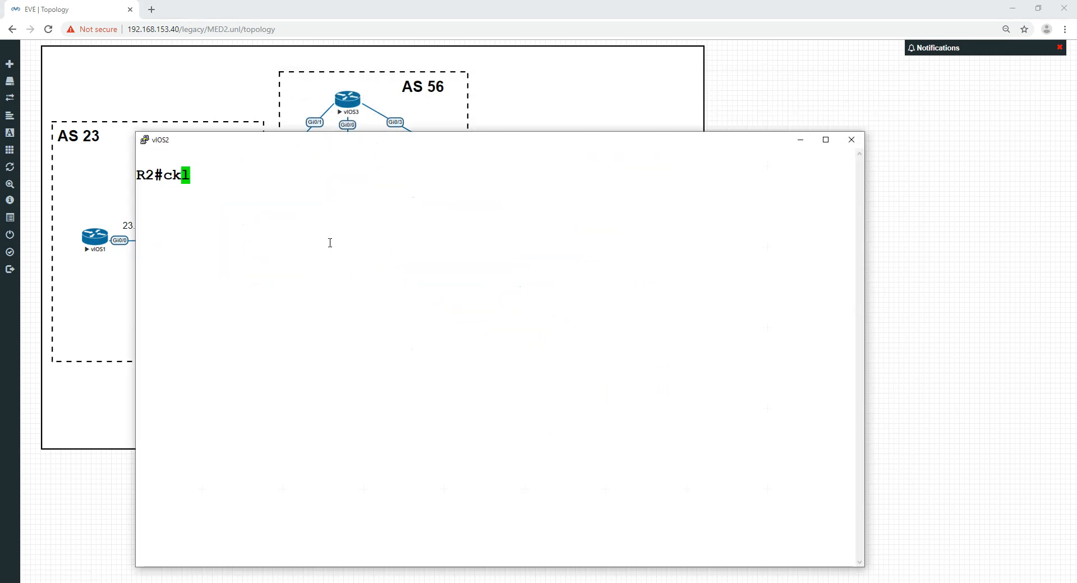
{"action": "type", "text": "lear ip bg"}
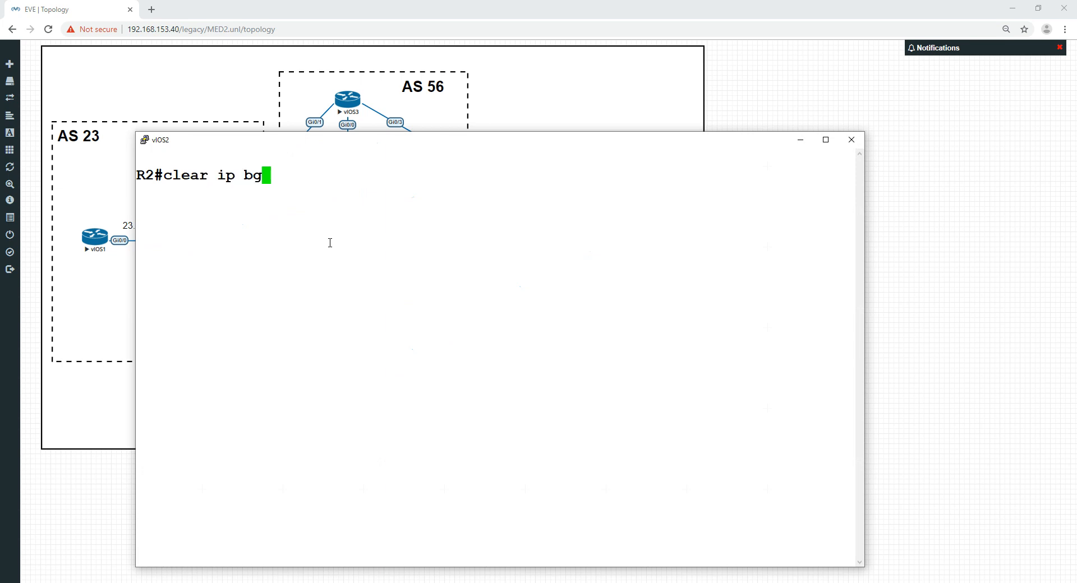
{"action": "type", "text": "p * so"}
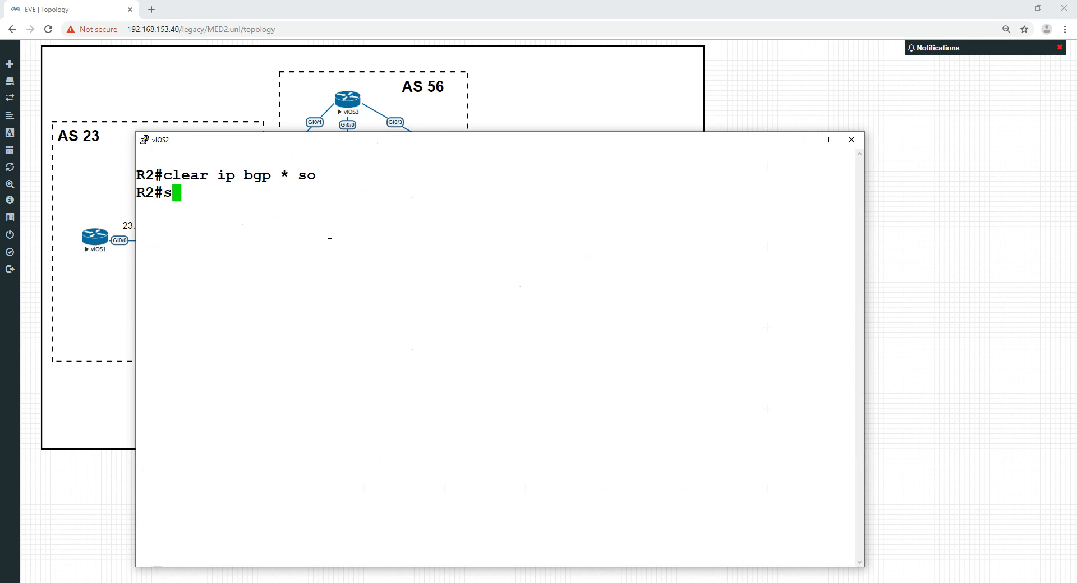
{"action": "type", "text": "h ip bgp"}
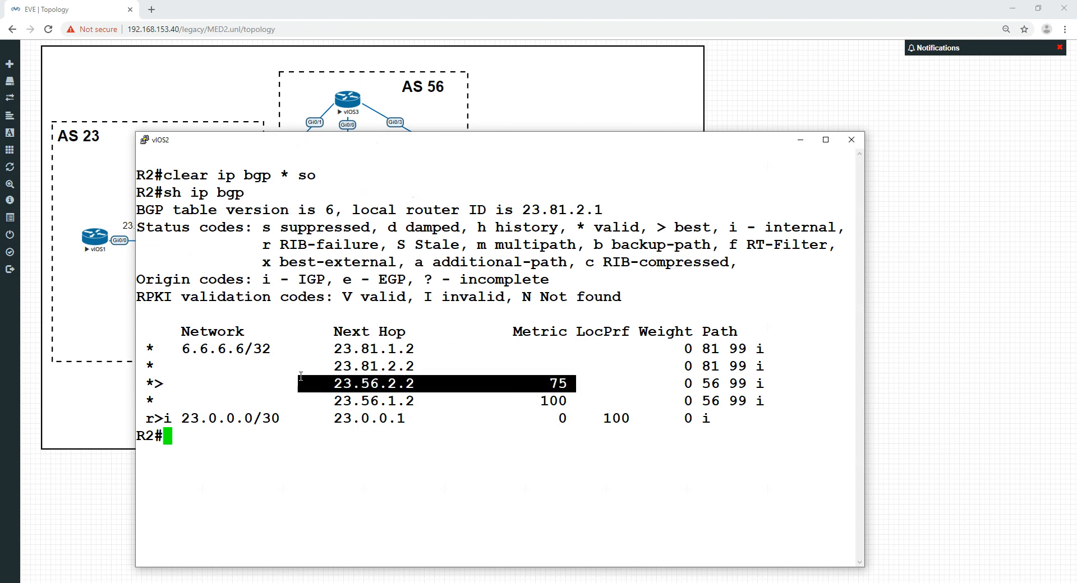
{"action": "mouse_move", "coordinate": [197, 384]}
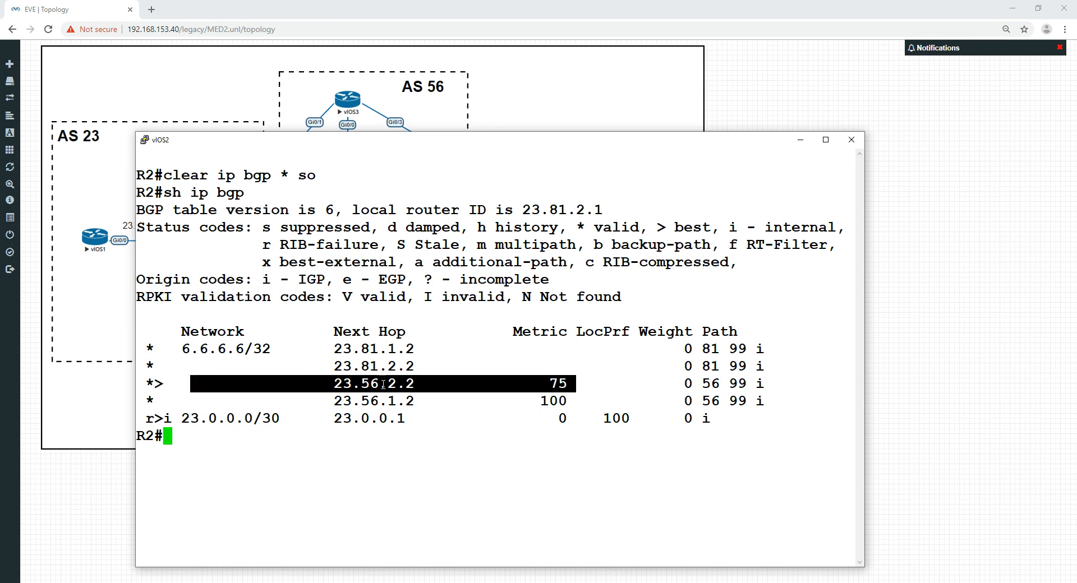
{"action": "left_click", "coordinate": [850, 139]}
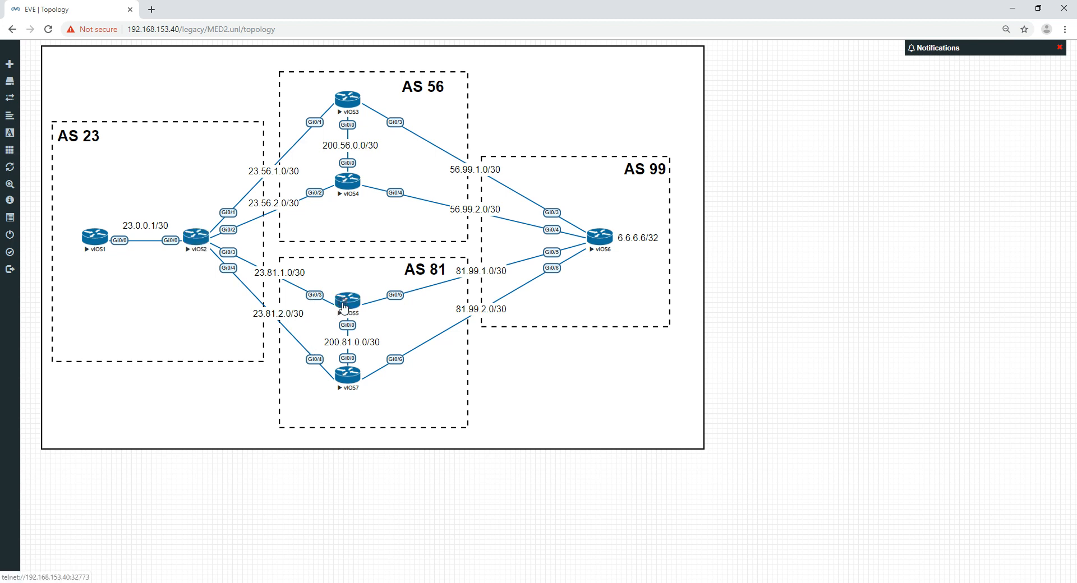
On vIOS5, define prefix-list LIST for 6.6.6.6/32 and route-map MAP setting metric 50.
{"action": "double_click", "coordinate": [348, 300]}
{"action": "type", "text": "ip pre"}
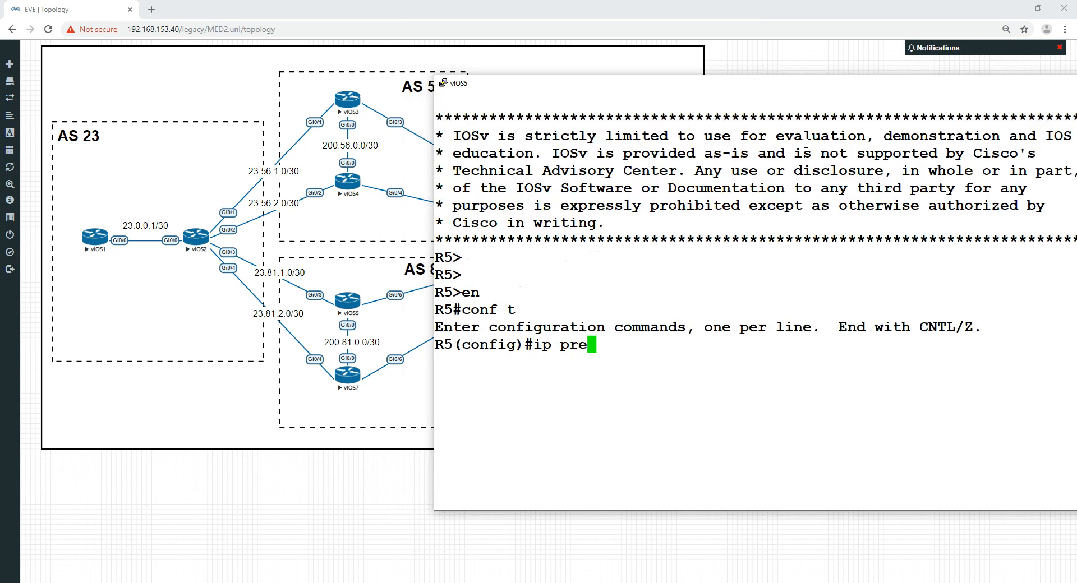
{"action": "type", "text": "fix-list LIST per"}
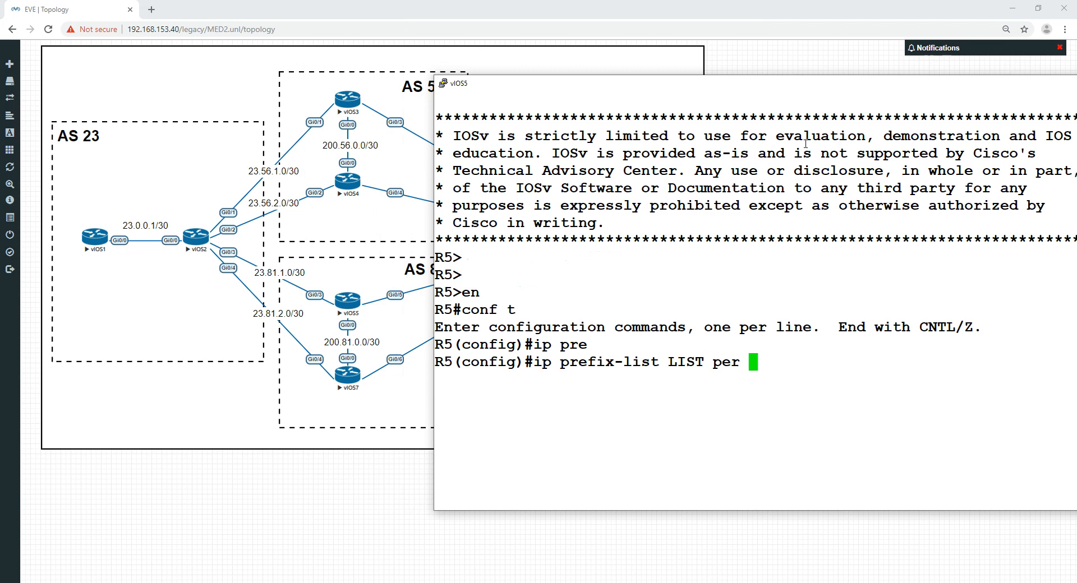
{"action": "type", "text": "6.6.6.6/3"}
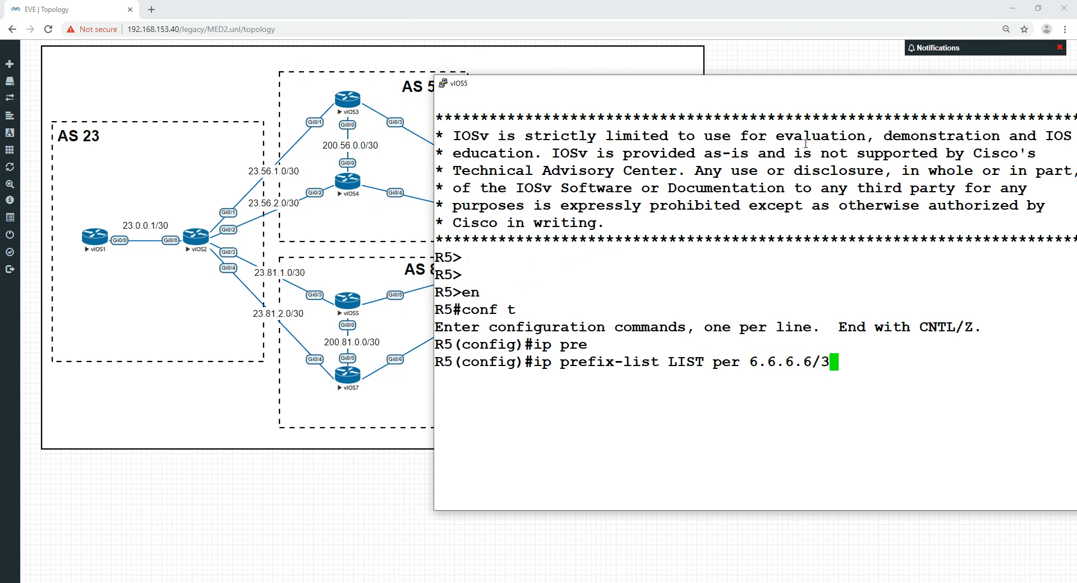
{"action": "type", "text": "route-map MAP per 10"}
{"action": "type", "text": "match ip add pre LIST"}
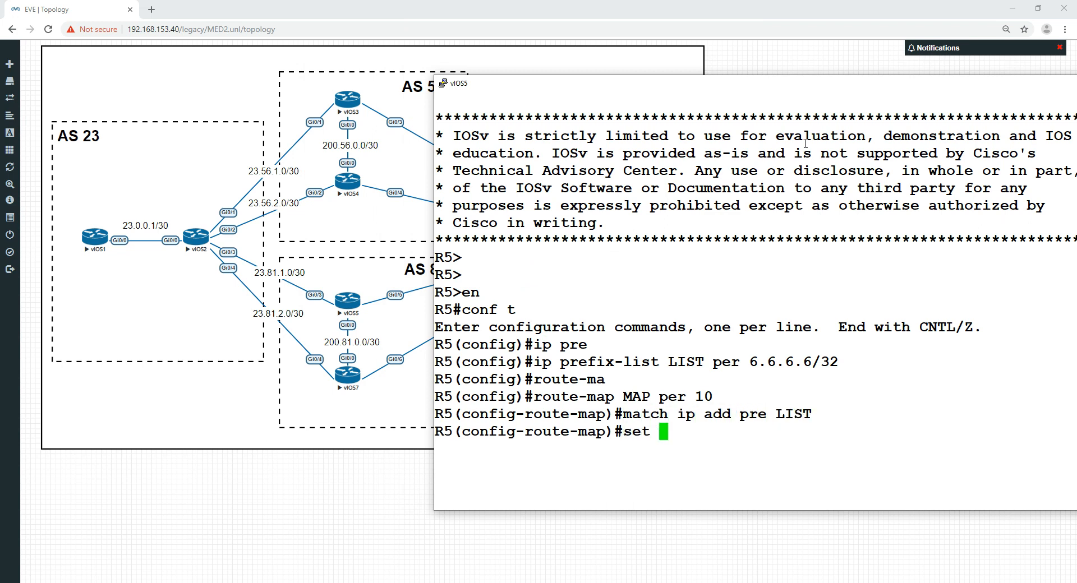
{"action": "type", "text": "metr"}
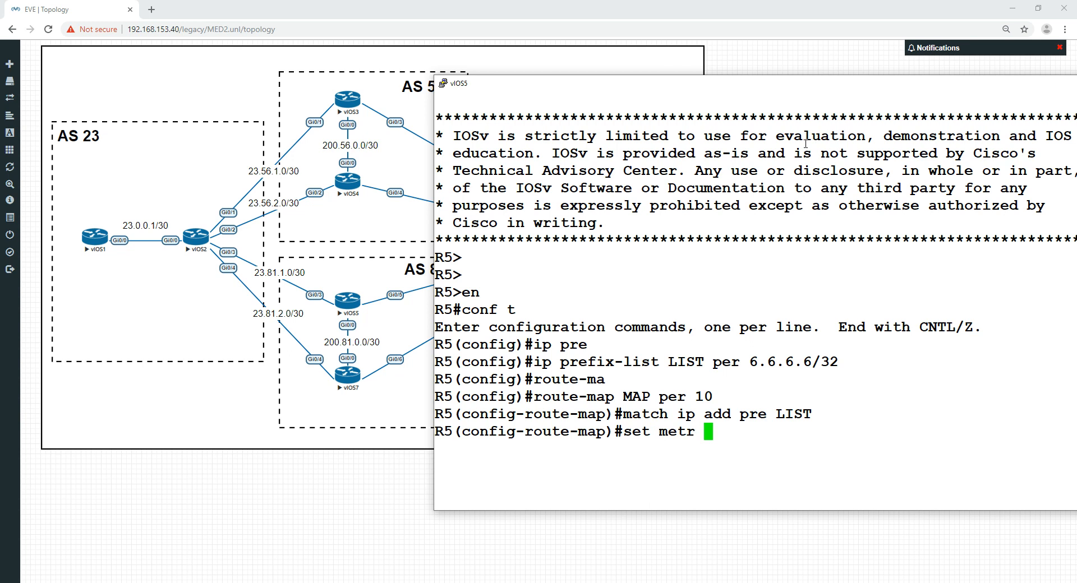
{"action": "type", "text": "50"}
{"action": "type", "text": "router"}
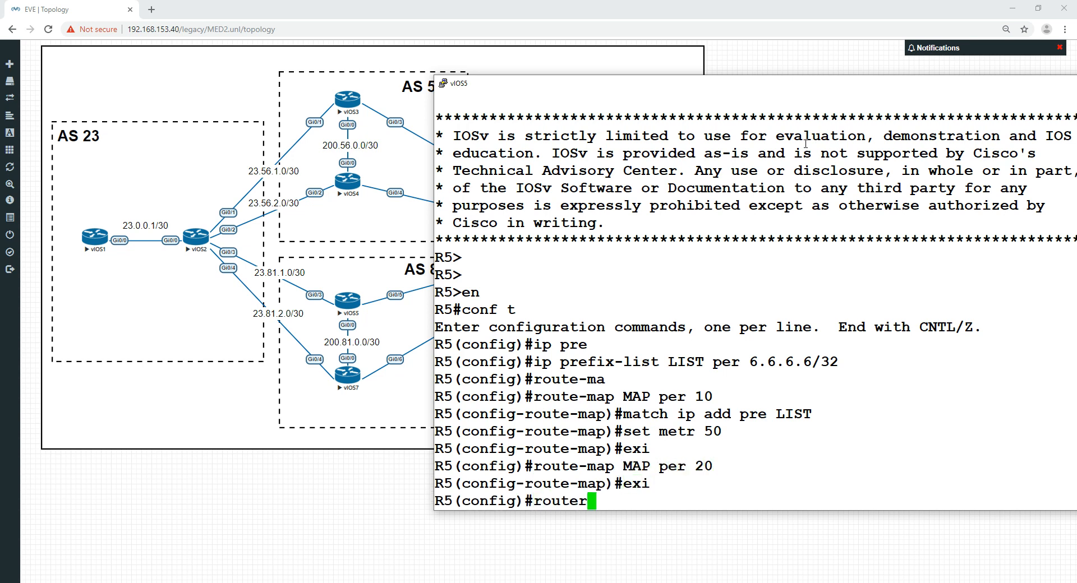
Apply route-map MAP out to neighbor 23.81.1.1 under router bgp and run clear ip bgp * soft.
{"action": "type", "text": "bgp 6"}
{"action": "type", "text": "nei"}
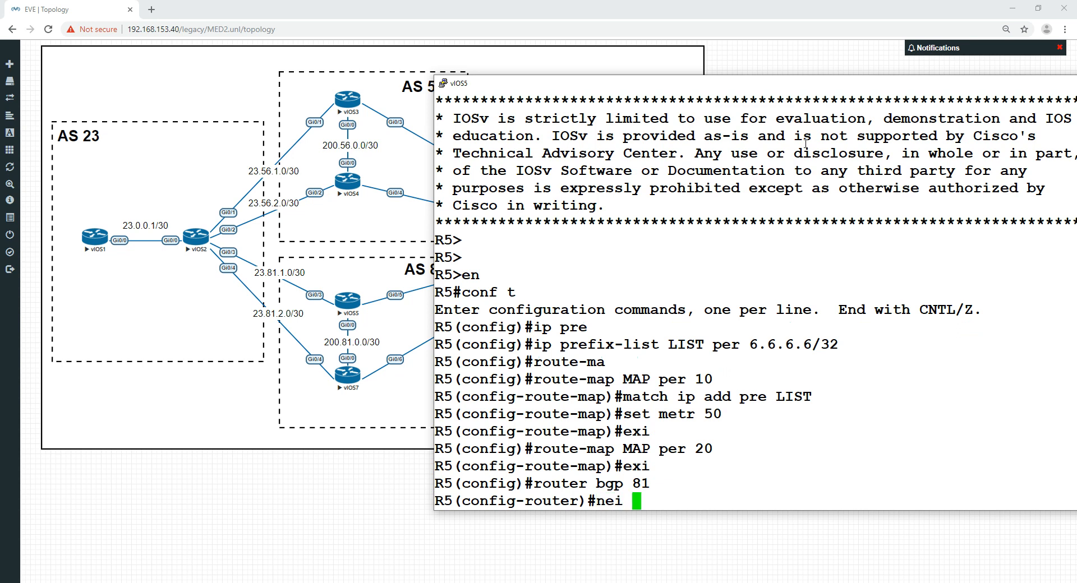
{"action": "type", "text": "23.81.1.1 route-map MAP out"}
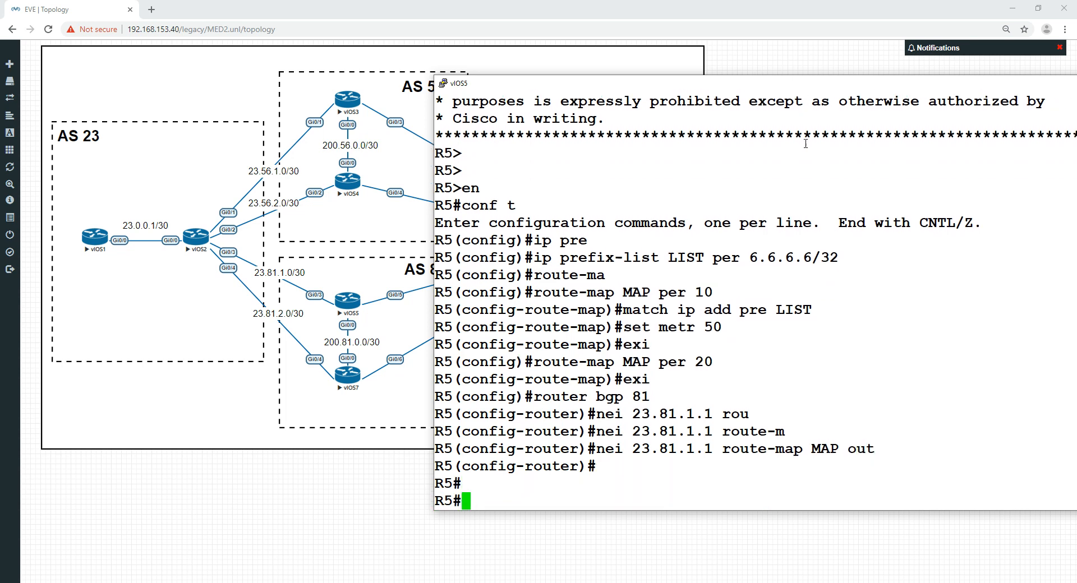
{"action": "type", "text": "clear ipb"}
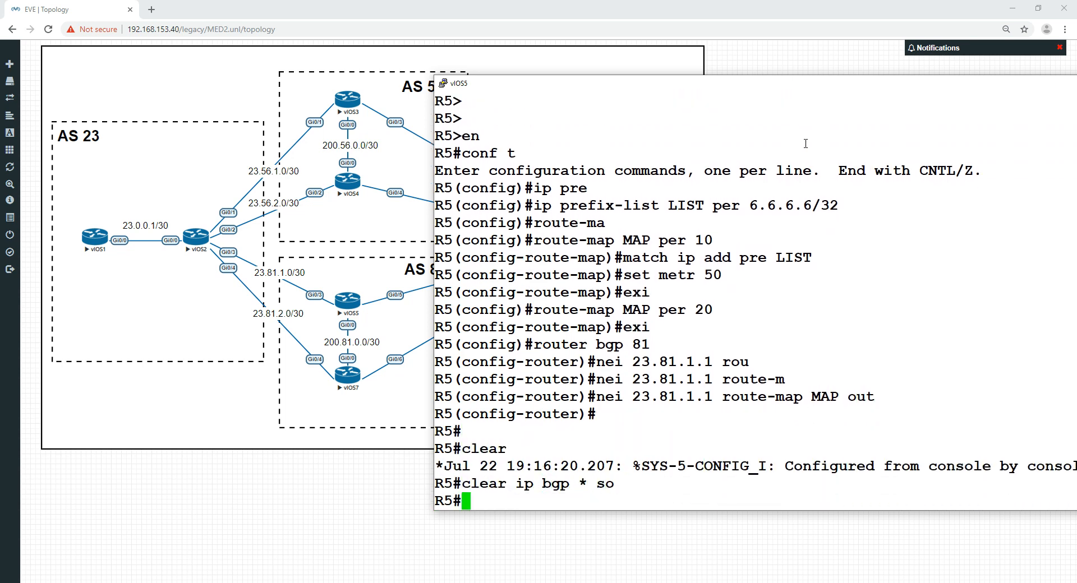
{"action": "key", "text": "enter"}
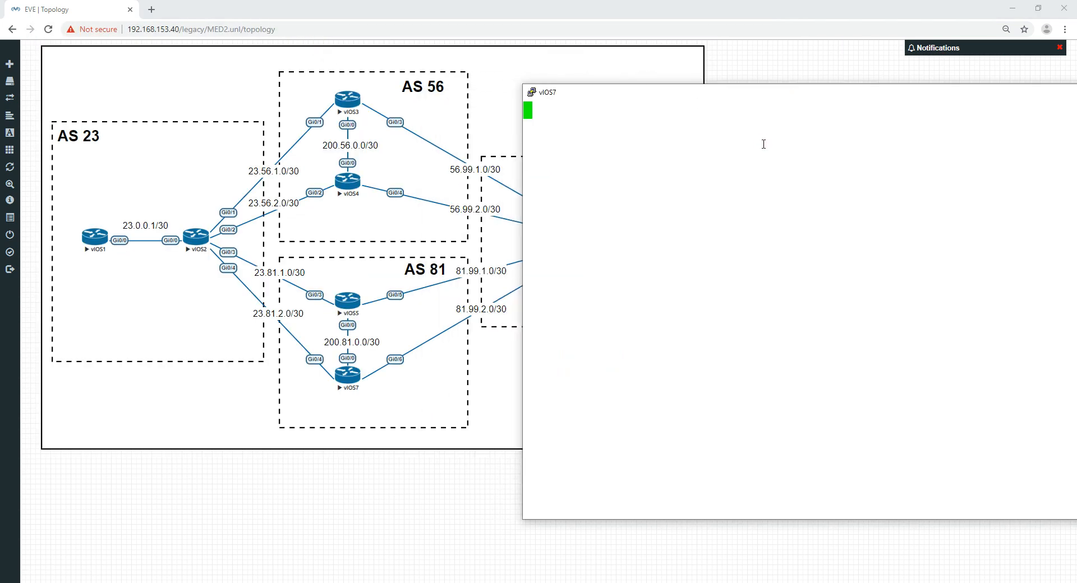
On vIOS7, define prefix-list LIST for 6.6.6.6/32 and route-map MAP permit 10 setting metric 25.
{"action": "type", "text": "en"}
{"action": "type", "text": "conf t"}
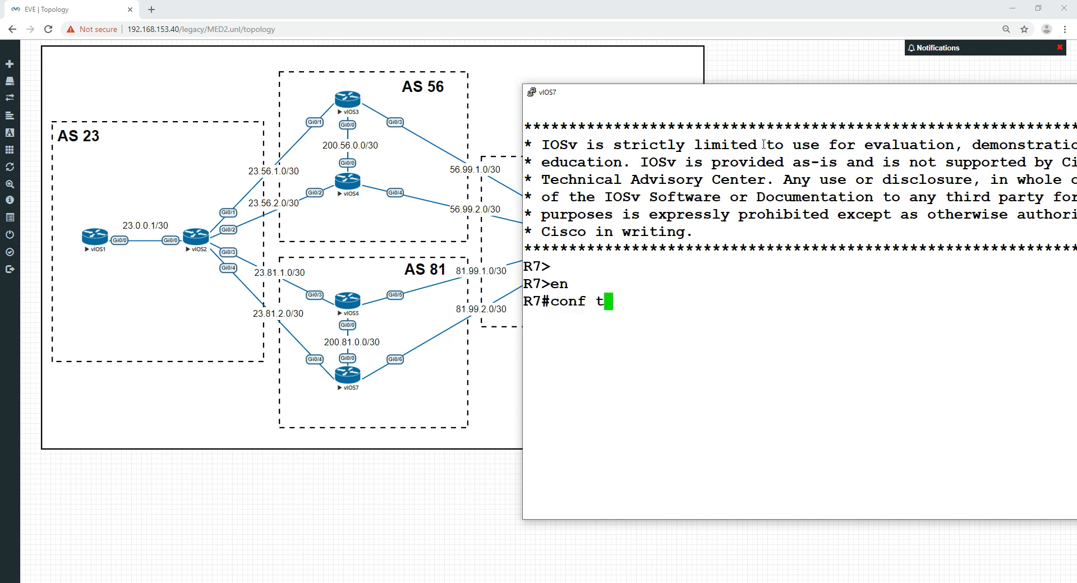
{"action": "type", "text": "ip prefix-list"}
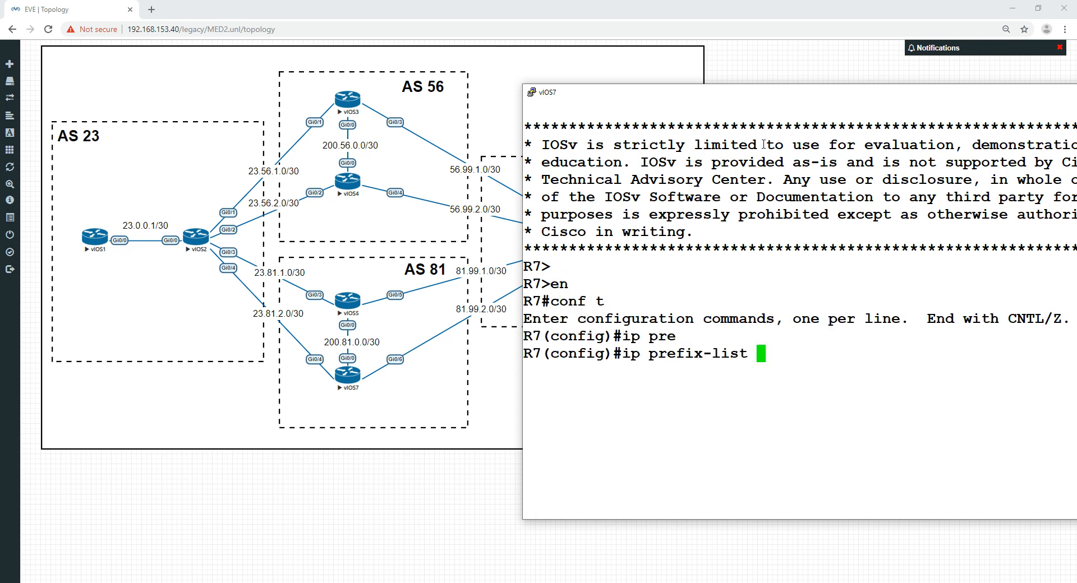
{"action": "type", "text": "LIST per 6.6.6.6/32"}
{"action": "type", "text": "route-map MAP per"}
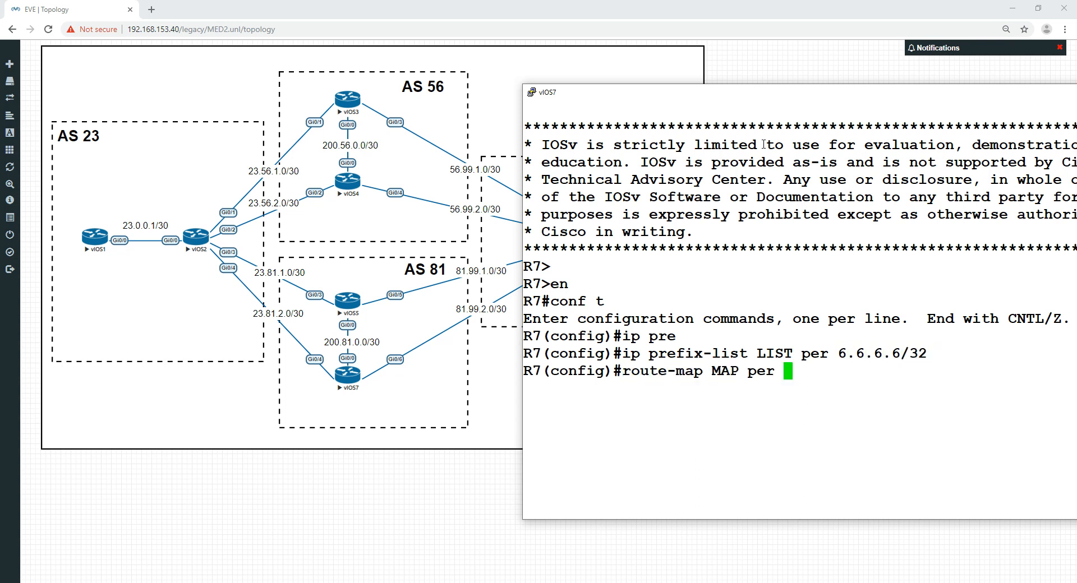
{"action": "type", "text": "10"}
{"action": "type", "text": "match ip add pre LISt"}
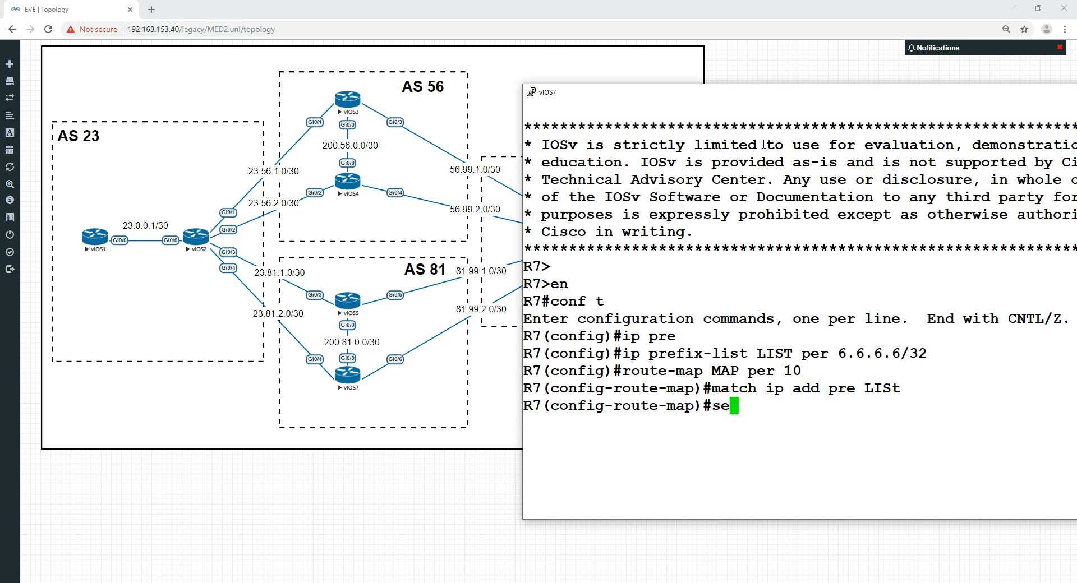
{"action": "type", "text": "set metric 25"}
{"action": "type", "text": "router bgp 81"}
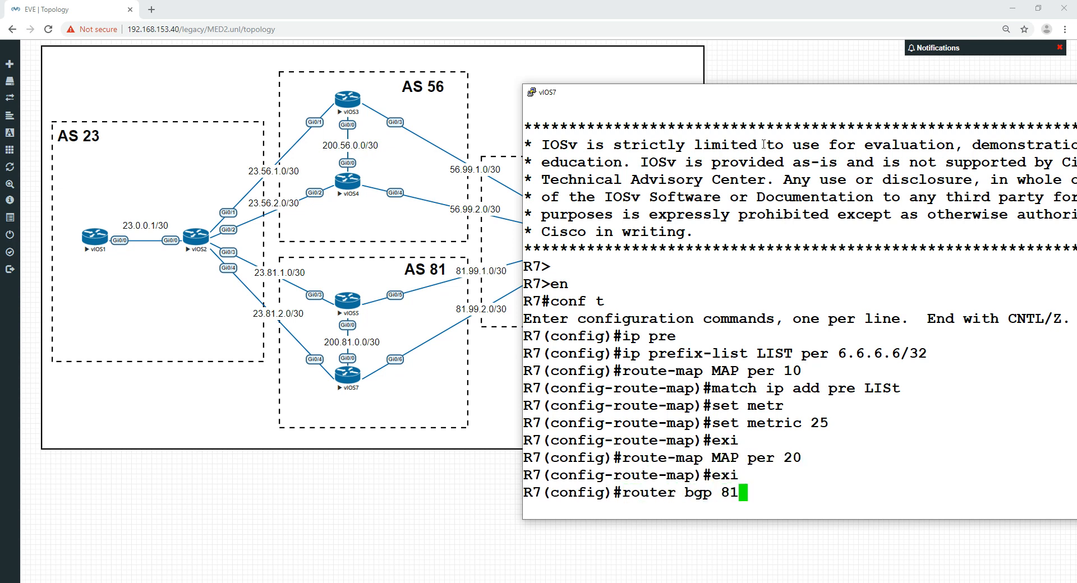
Under router bgp 81 apply route-map MAP out to neighbor 23.81.2.1 and run clear ip bgp * soft.
{"action": "type", "text": "nei 23."}
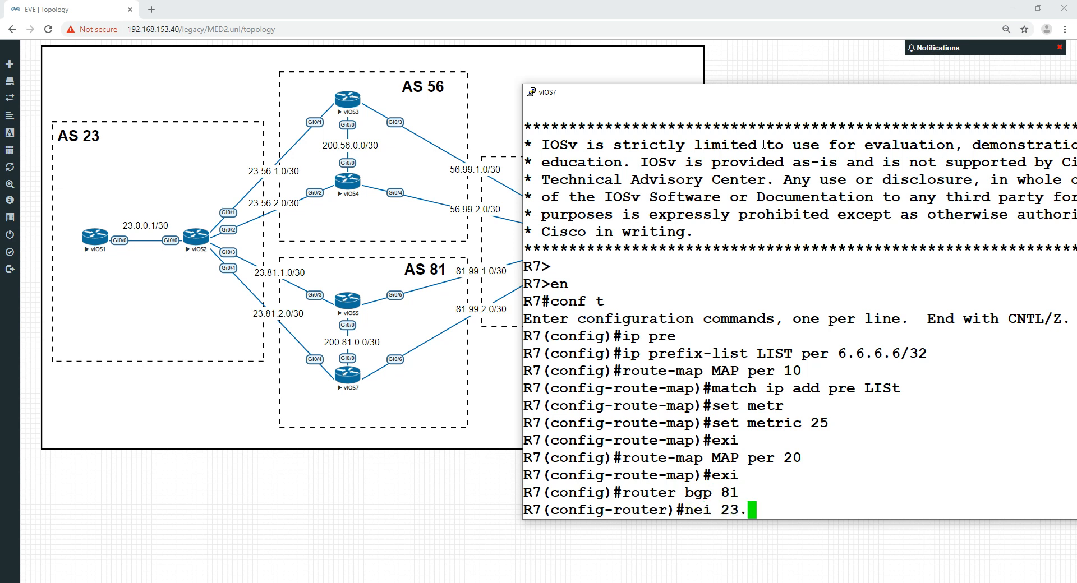
{"action": "type", "text": "81.2.1 route-map"}
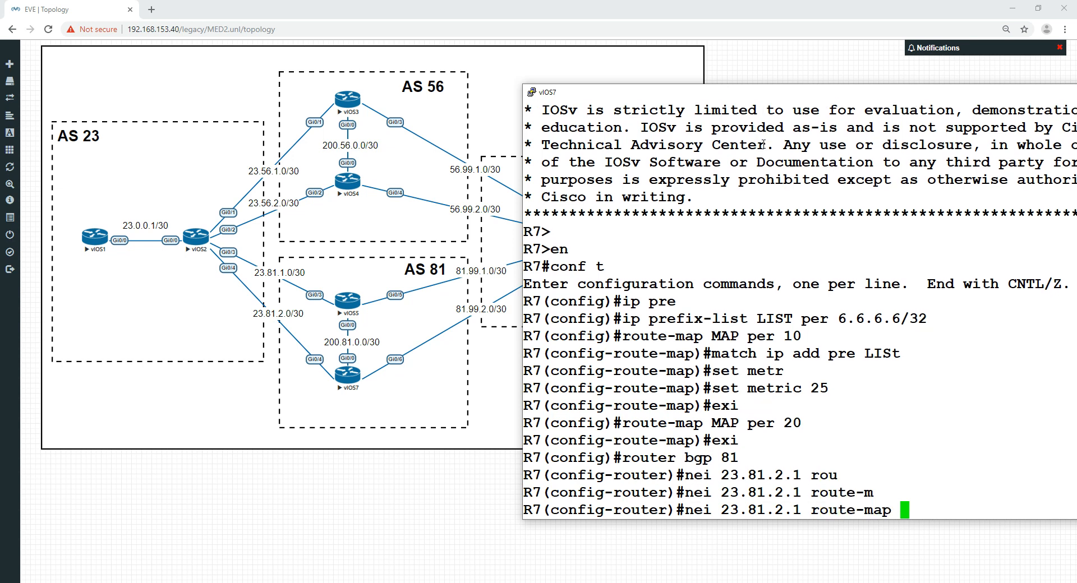
{"action": "type", "text": "MAP out"}
{"action": "type", "text": "c"}
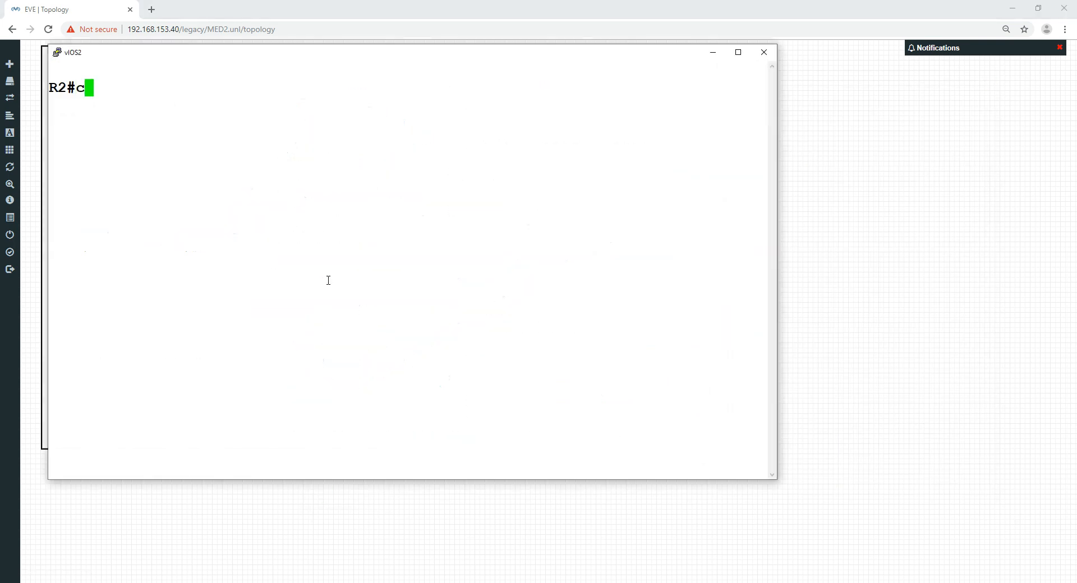
{"action": "type", "text": "lear ip bgp * so"}
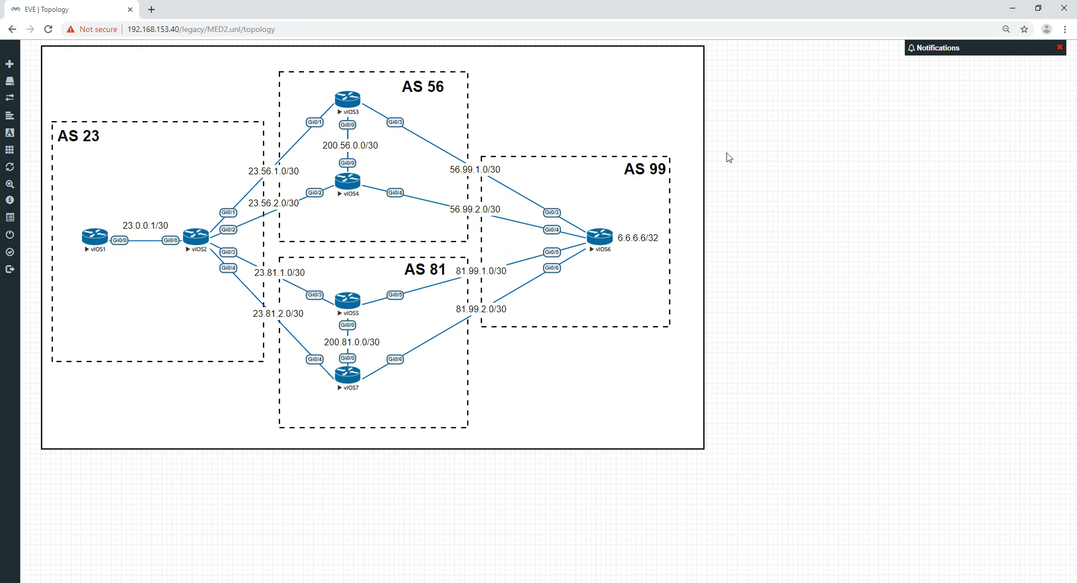
{"action": "mouse_move", "coordinate": [295, 144]}
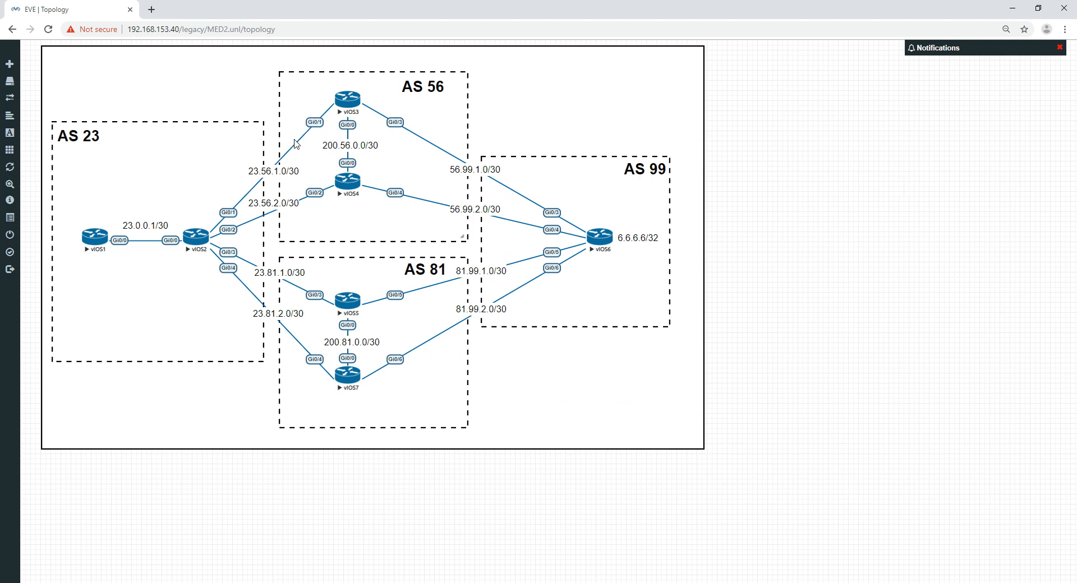
{"action": "mouse_move", "coordinate": [317, 116]}
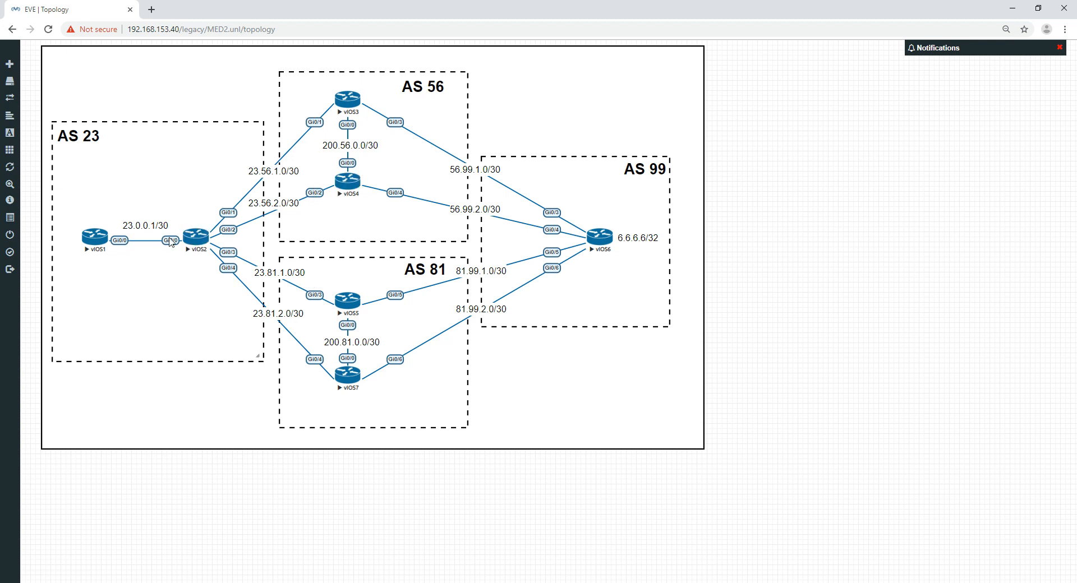
{"action": "double_click", "coordinate": [194, 237]}
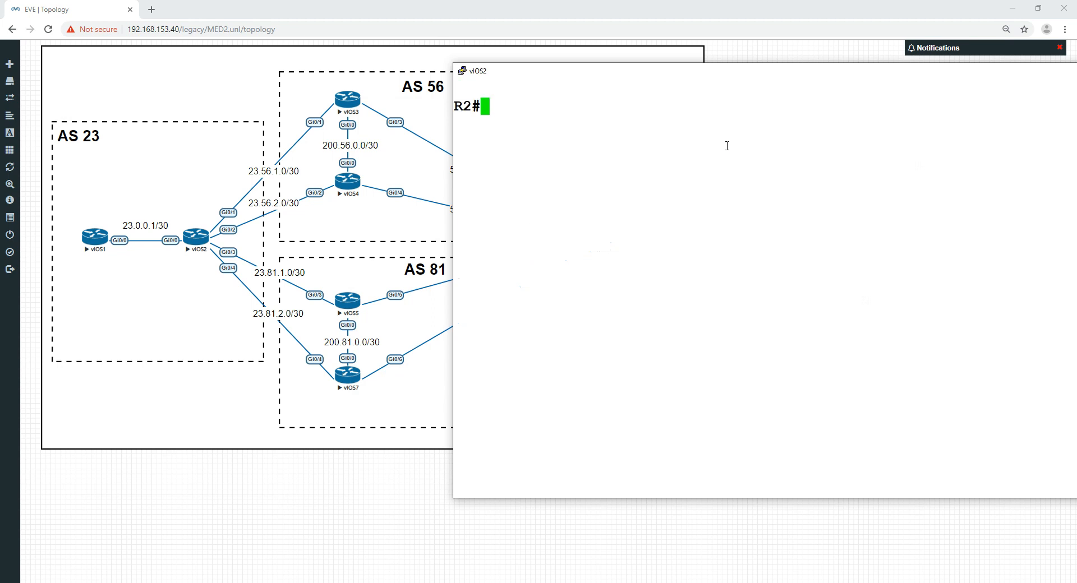
{"action": "type", "text": "sh ip bgp"}
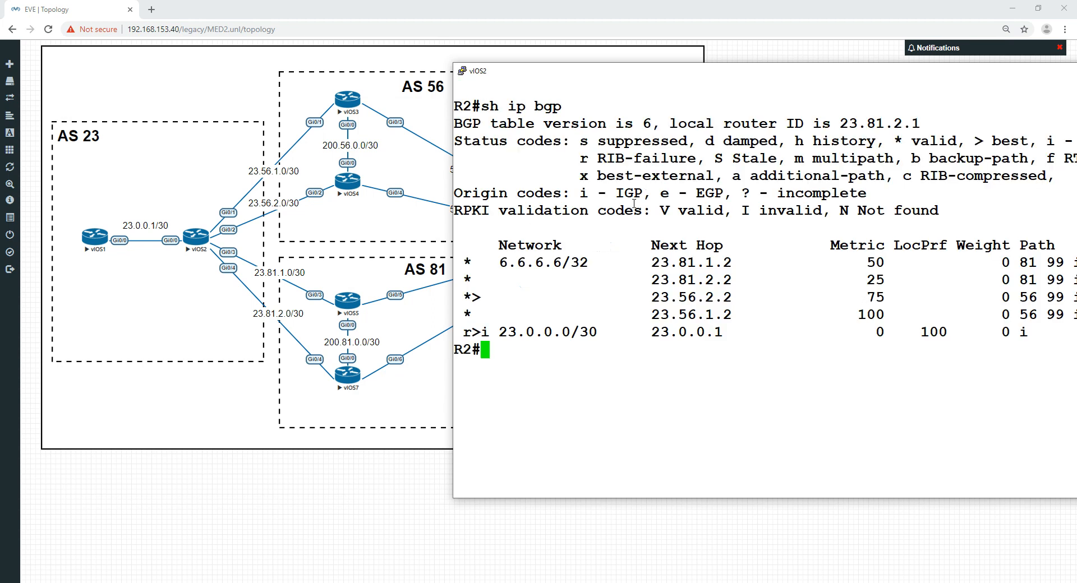
{"action": "mouse_move", "coordinate": [865, 284]}
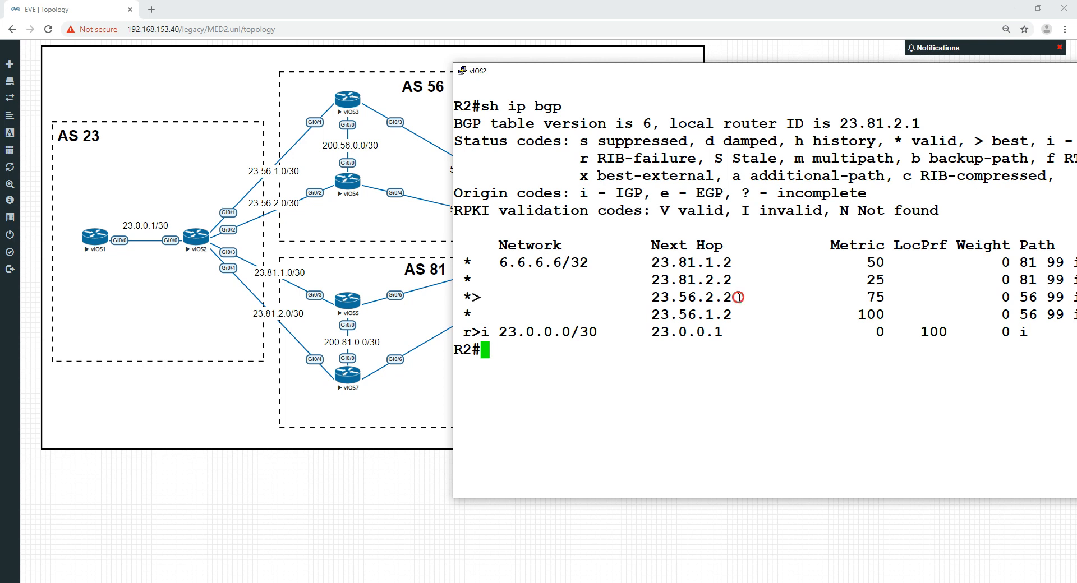
{"action": "double_click", "coordinate": [691, 297]}
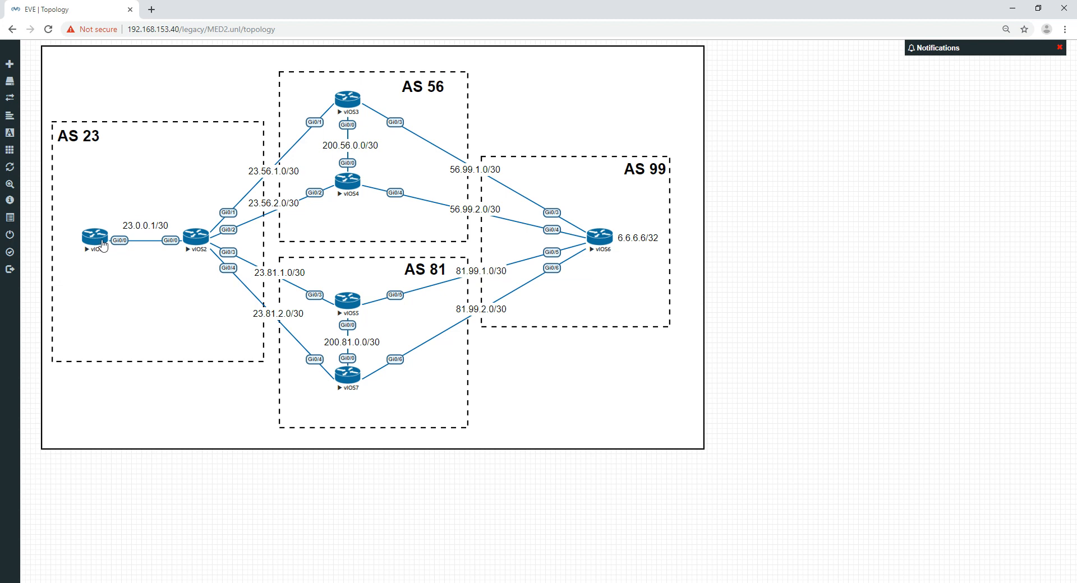
From vIOS1 traceroute to 6.6.6.6, which goes via 23.56.2.2 and 56.99.2.2 through AS 56.
{"action": "double_click", "coordinate": [88, 237]}
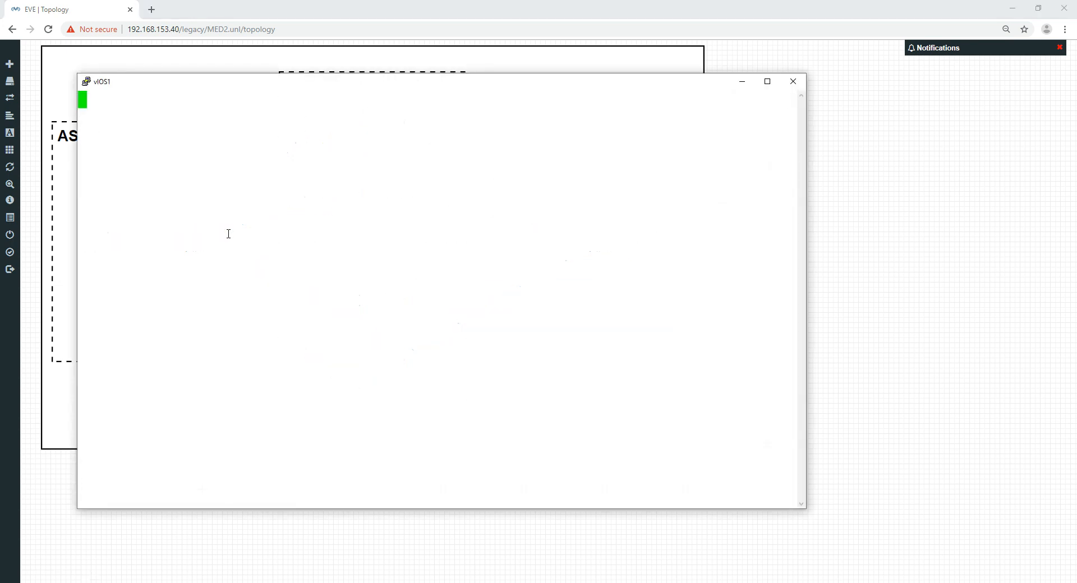
{"action": "type", "text": "trace 6.6.6.6"}
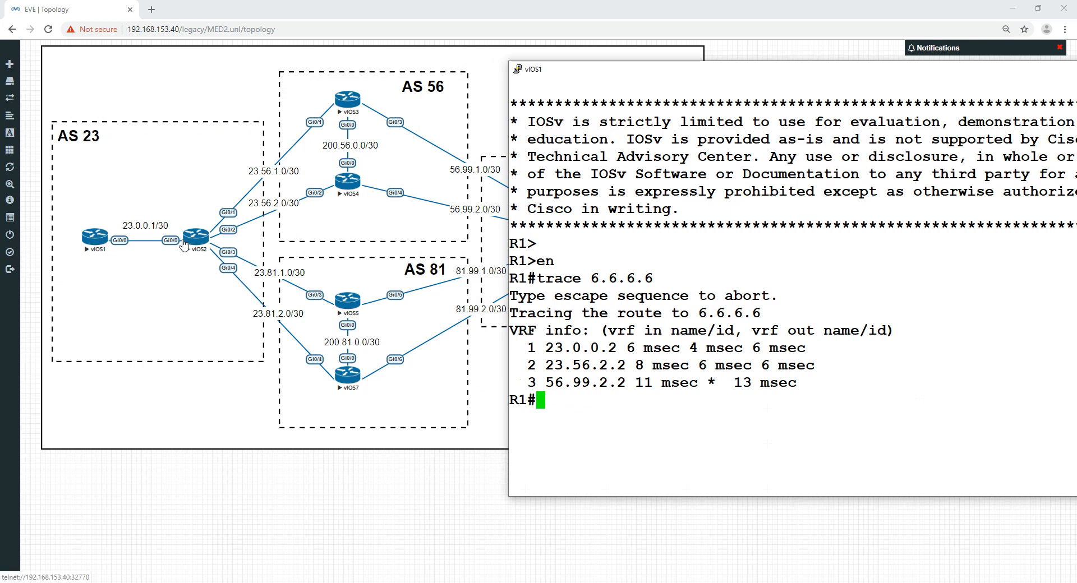
{"action": "mouse_move", "coordinate": [216, 240]}
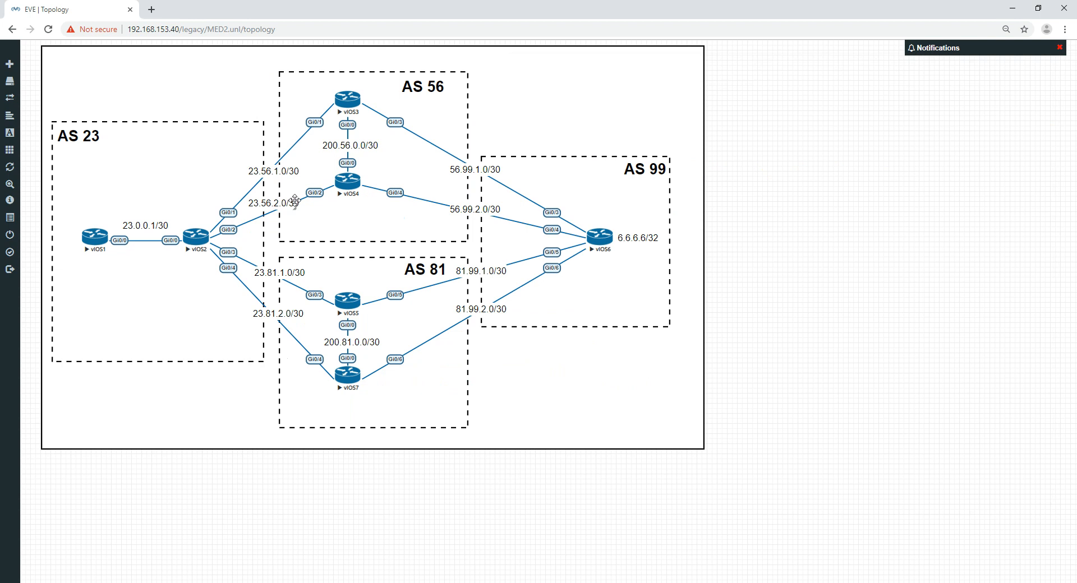
{"action": "mouse_move", "coordinate": [356, 222]}
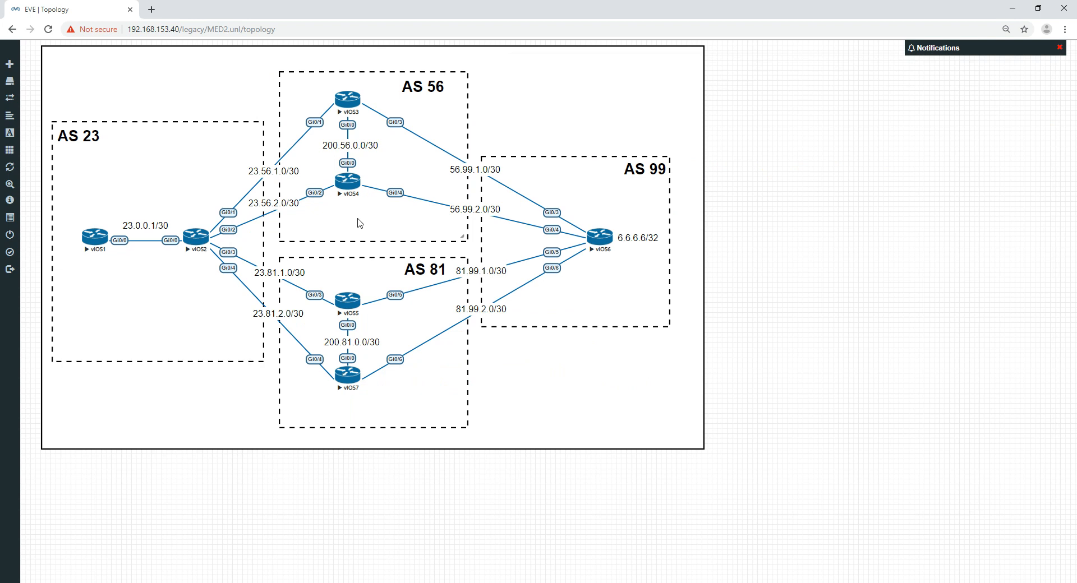
{"action": "mouse_move", "coordinate": [204, 246]}
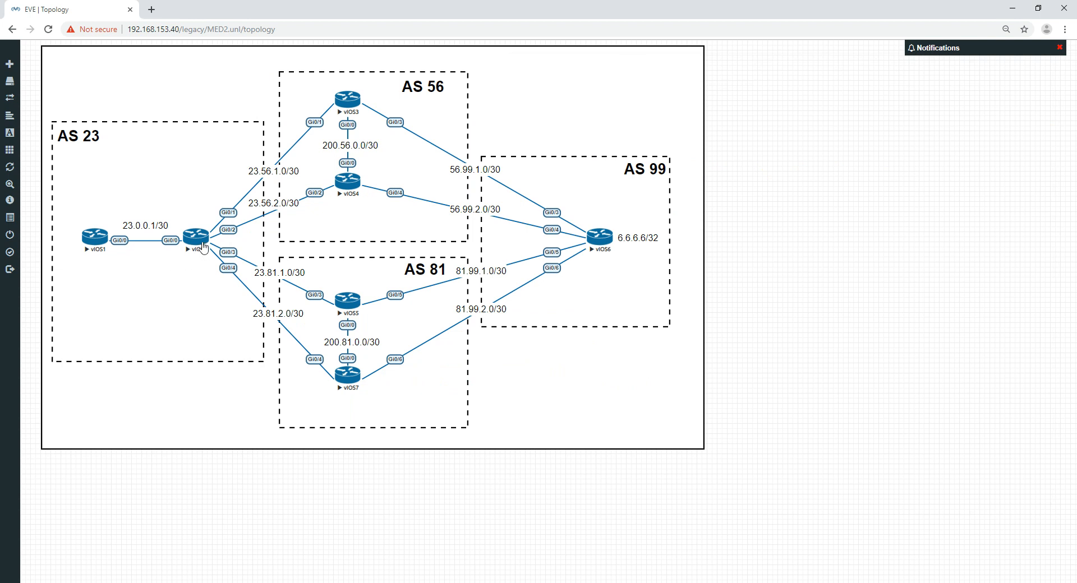
{"action": "mouse_move", "coordinate": [308, 182]}
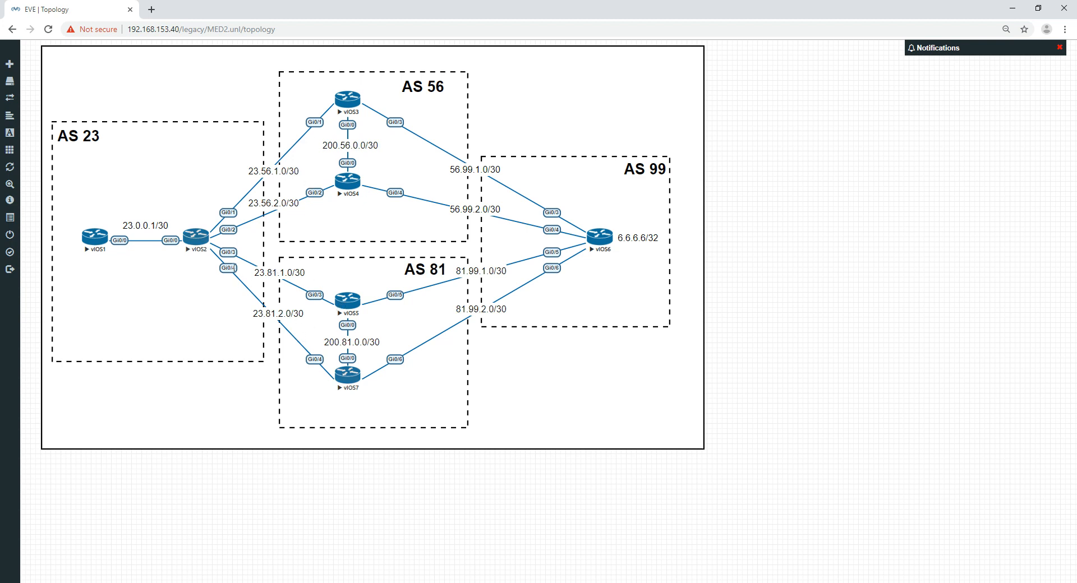
{"action": "mouse_move", "coordinate": [286, 337]}
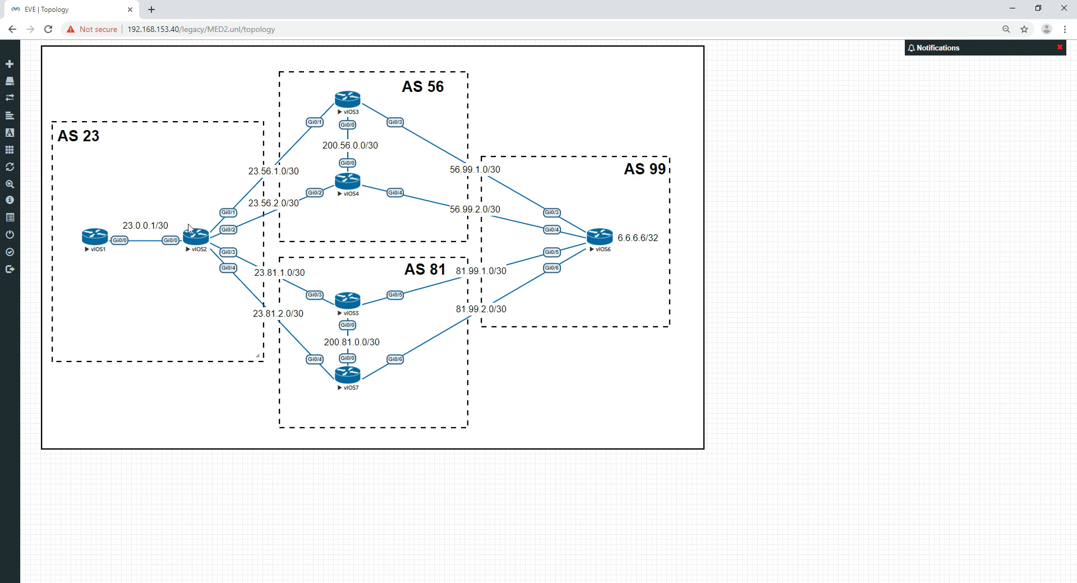
{"action": "mouse_move", "coordinate": [190, 322]}
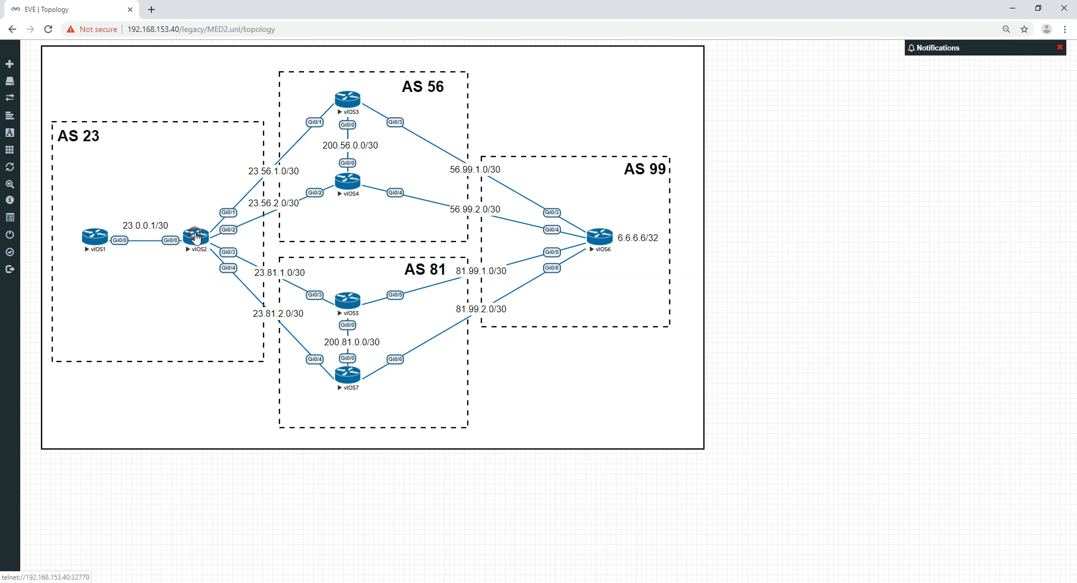
On vIOS2 enable bgp always-compare-med under router bgp 23 and run clear ip bgp * soft.
{"action": "double_click", "coordinate": [197, 235]}
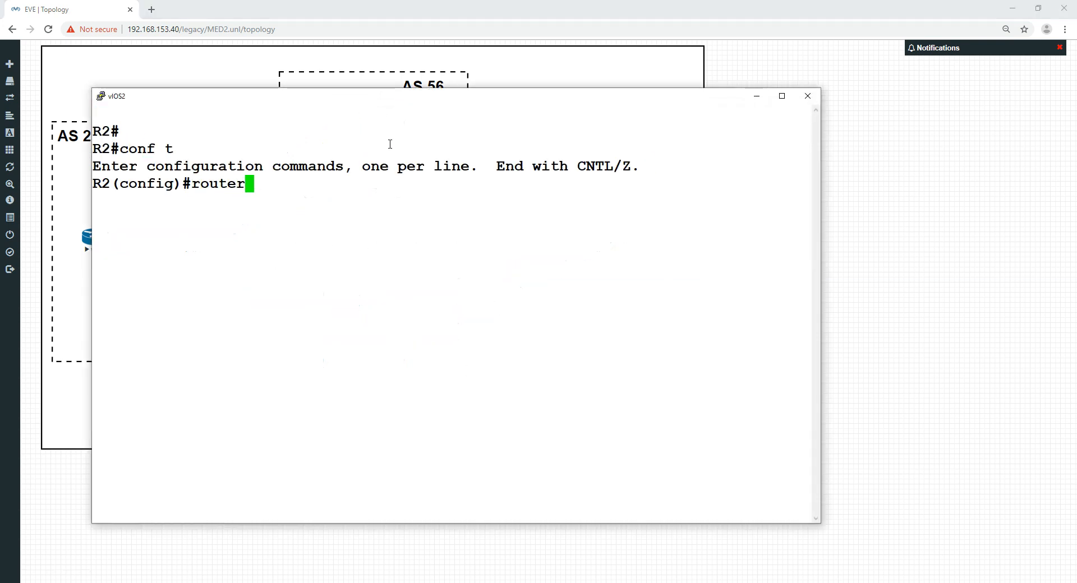
{"action": "left_click_drag", "start_coordinate": [453, 95], "coordinate": [693, 90]}
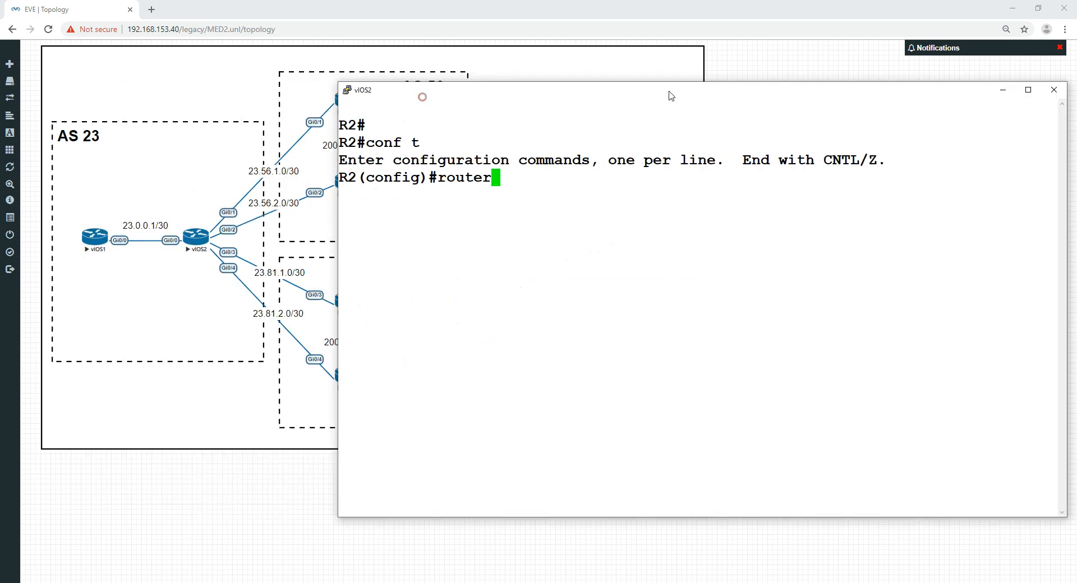
{"action": "type", "text": "bgp"}
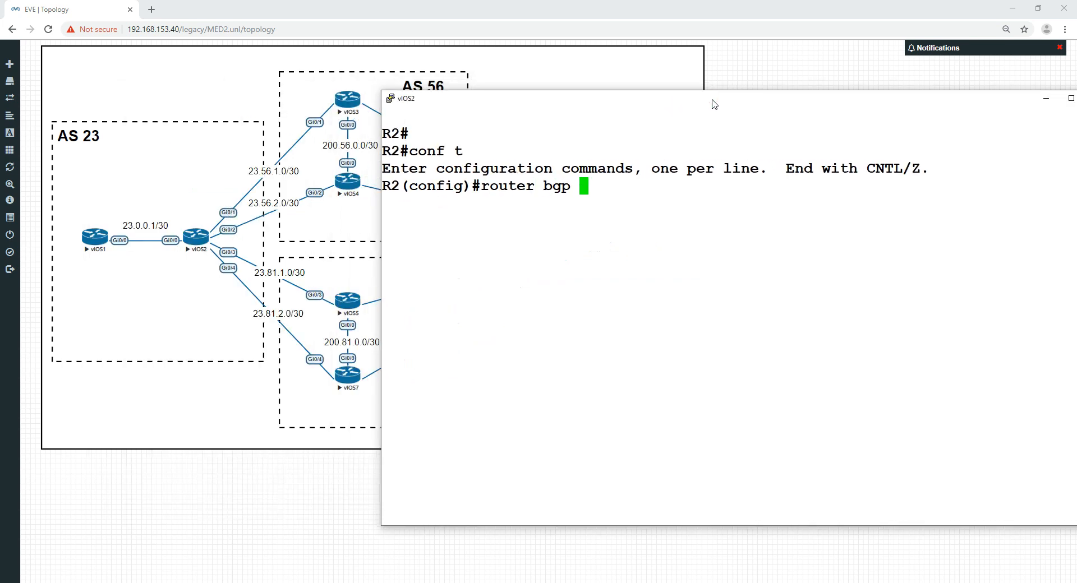
{"action": "type", "text": "23"}
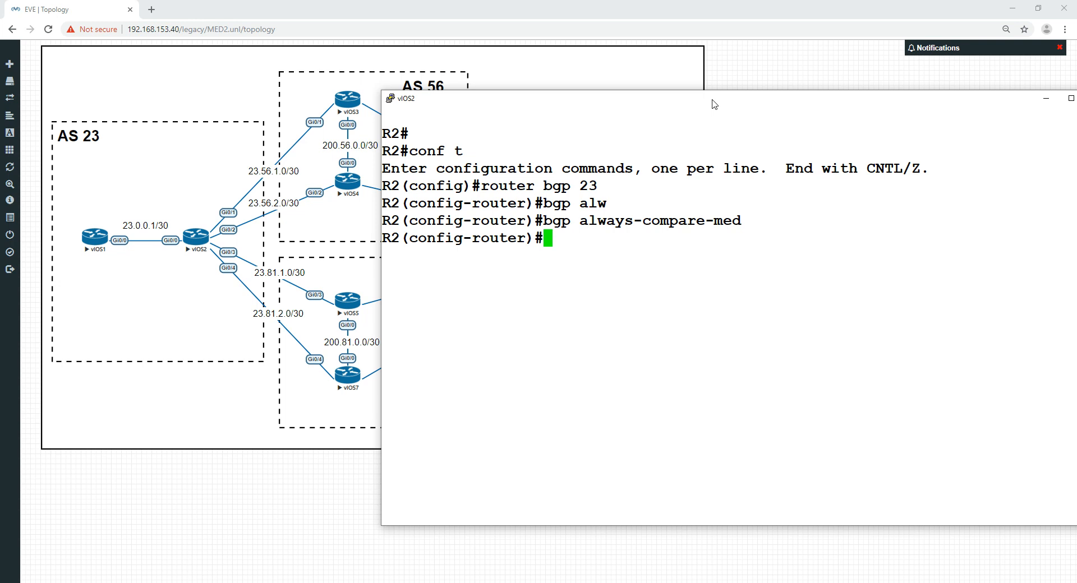
{"action": "type", "text": "clear ip bgp * so"}
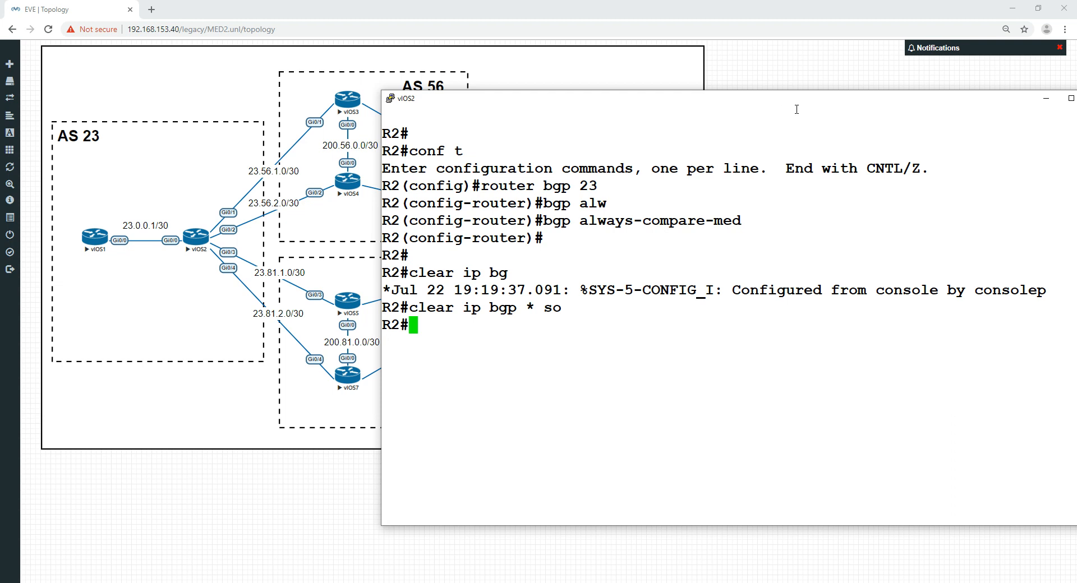
{"action": "type", "text": "sh"}
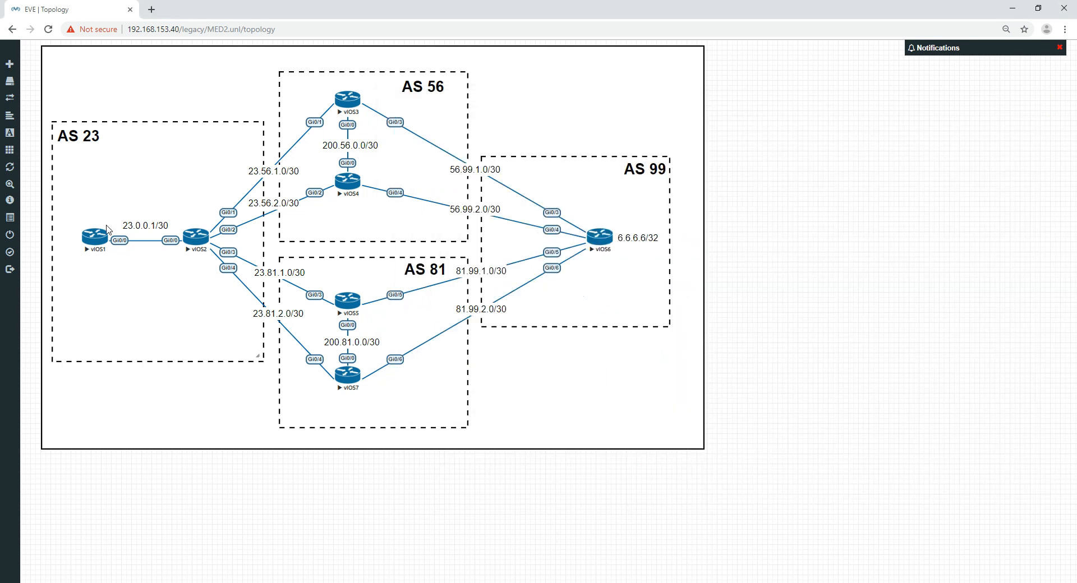
From vIOS1 traceroute to 6.6.6.6 again, now via 23.81.2.2 and 81.99.2.2 through AS 81.
{"action": "double_click", "coordinate": [93, 236]}
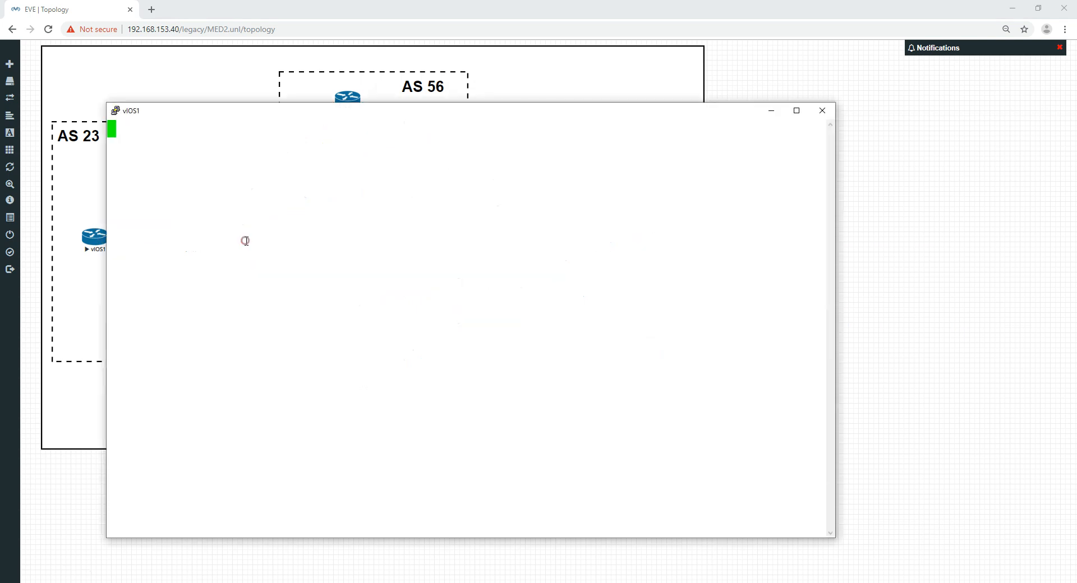
{"action": "type", "text": "trace"}
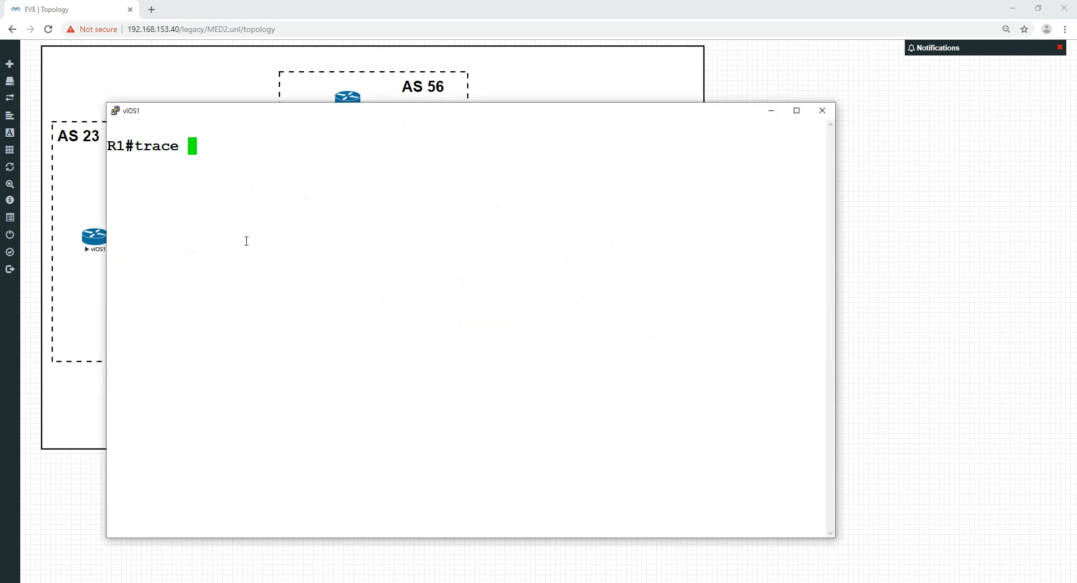
{"action": "type", "text": "6.6.6.6"}
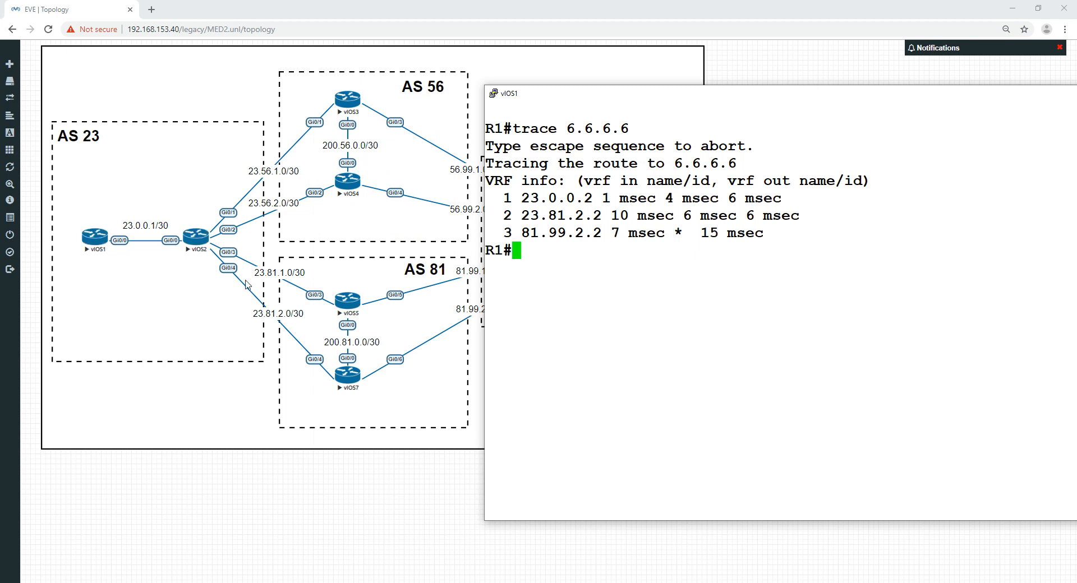
{"action": "mouse_move", "coordinate": [804, 177]}
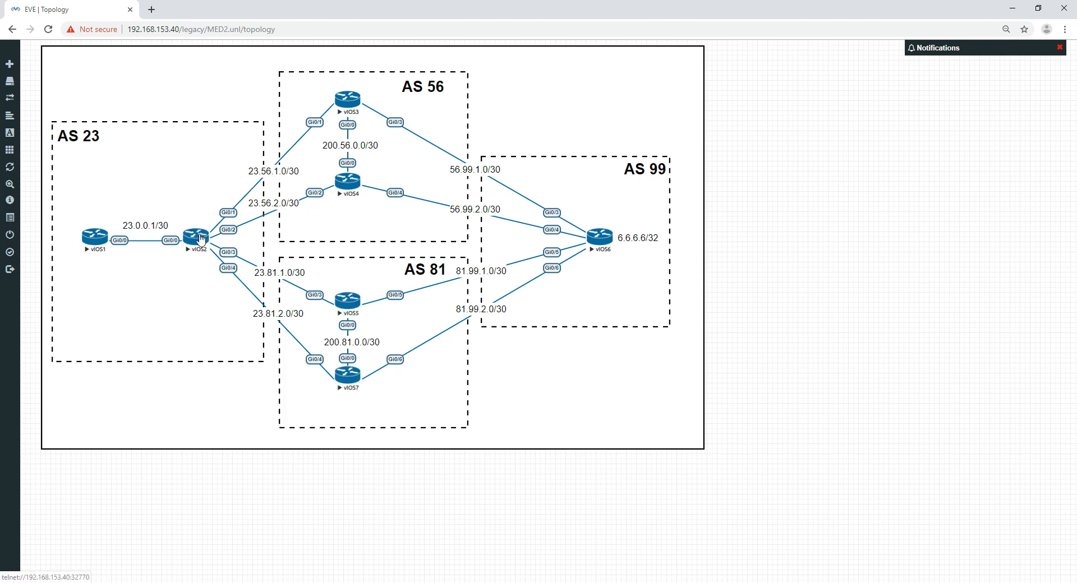
{"action": "mouse_move", "coordinate": [301, 260]}
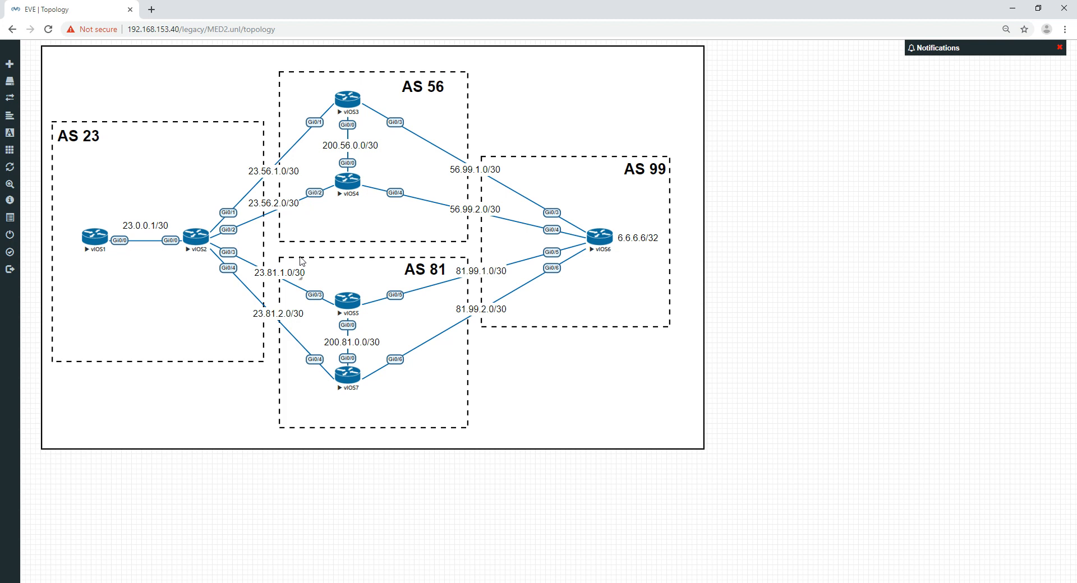
{"action": "mouse_move", "coordinate": [295, 103]}
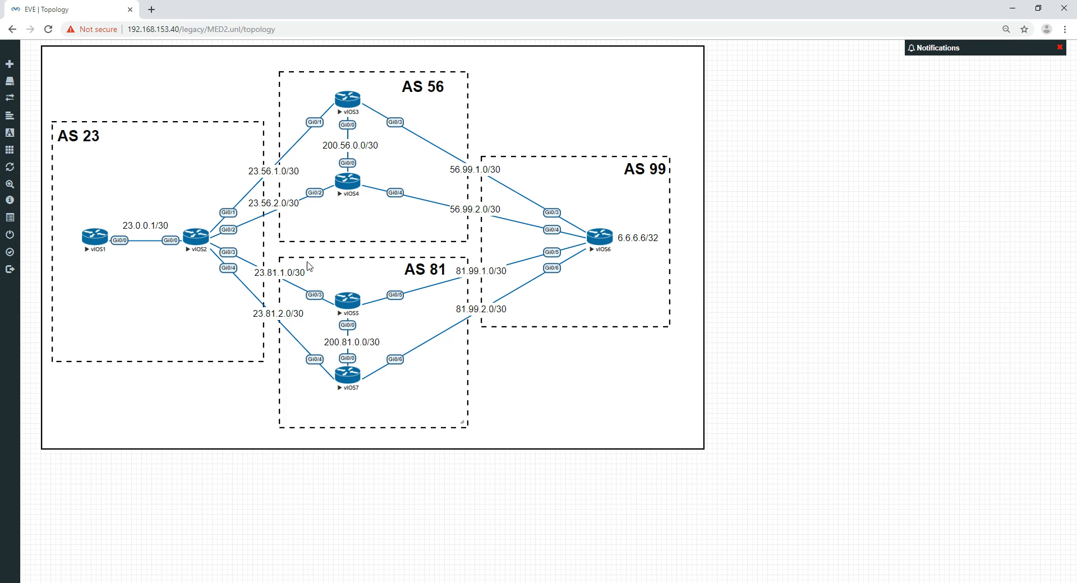
{"action": "mouse_move", "coordinate": [301, 357]}
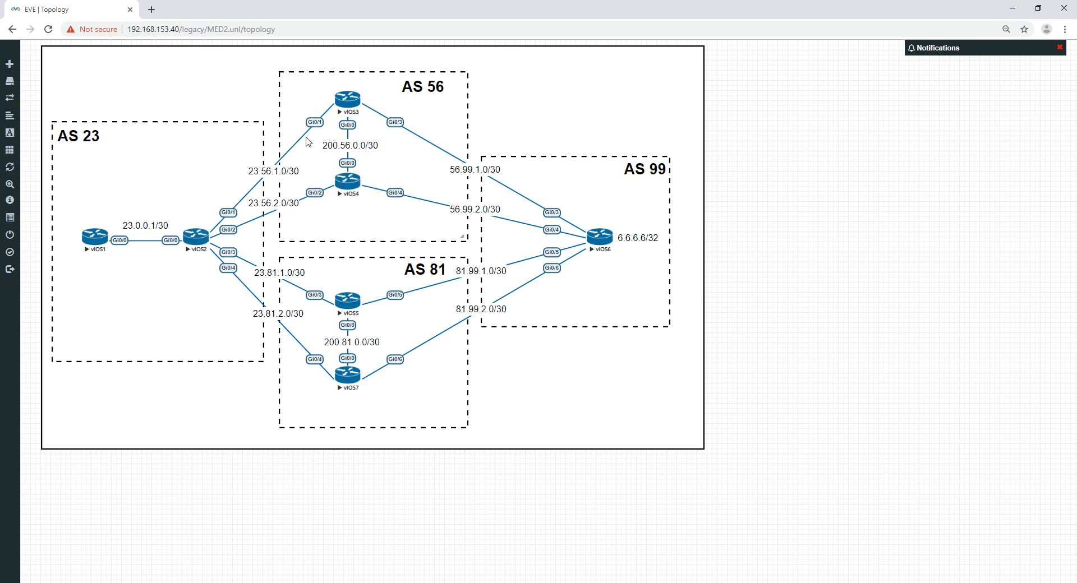
{"action": "mouse_move", "coordinate": [325, 315]}
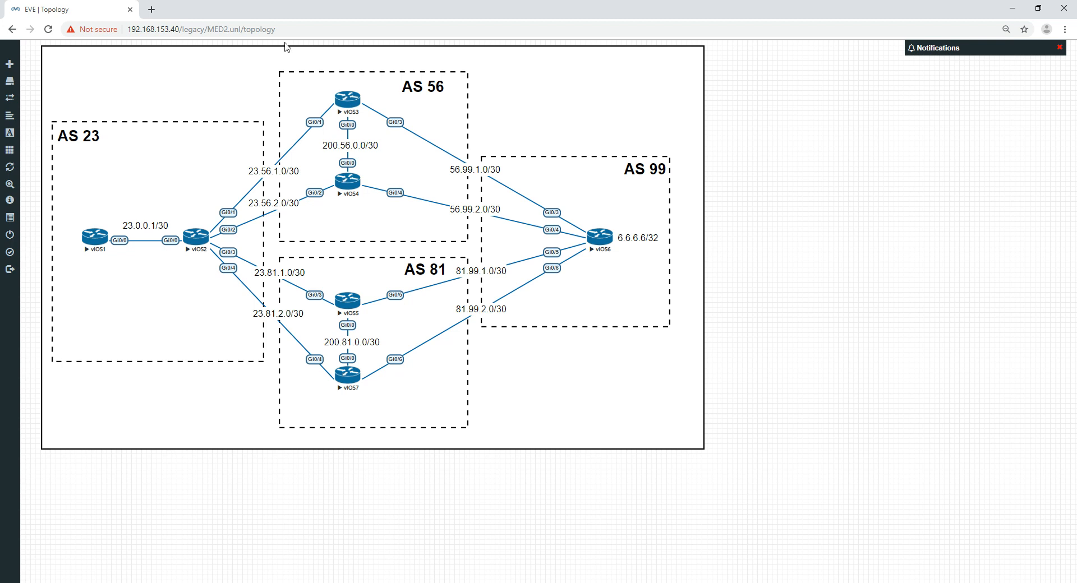
{"action": "mouse_move", "coordinate": [387, 96]}
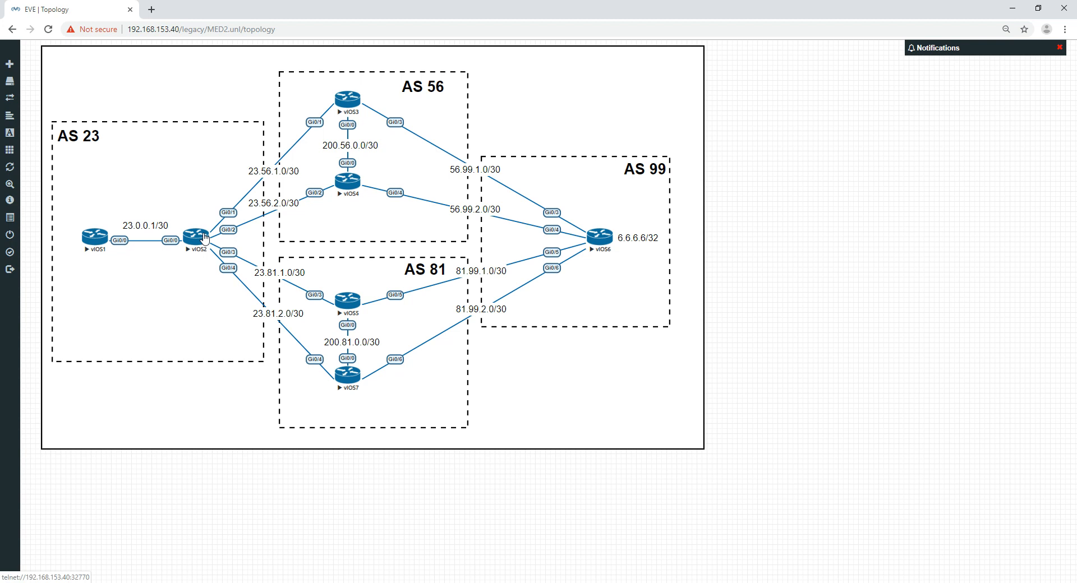
{"action": "mouse_move", "coordinate": [235, 289]}
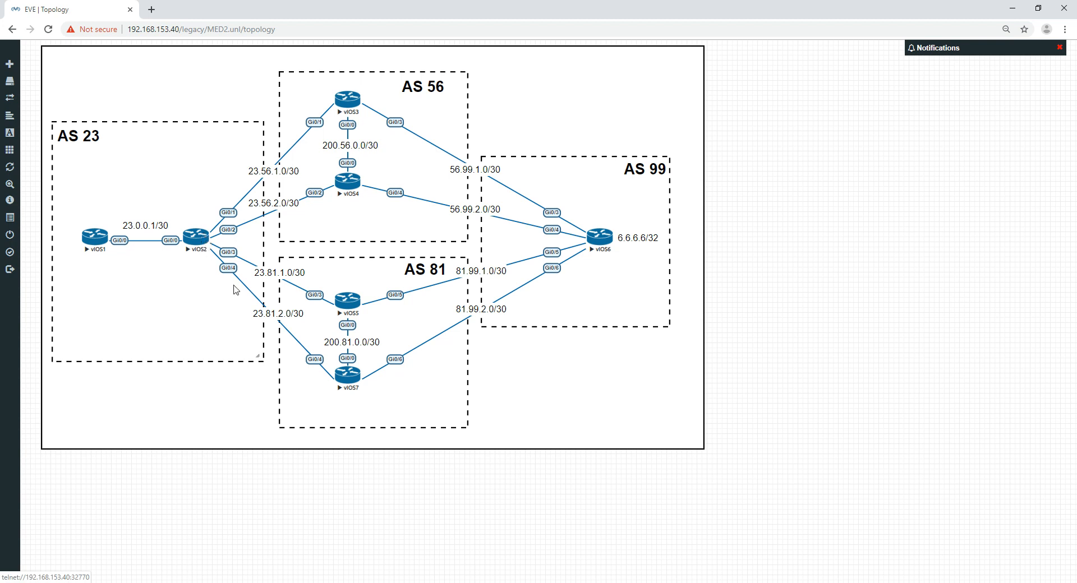